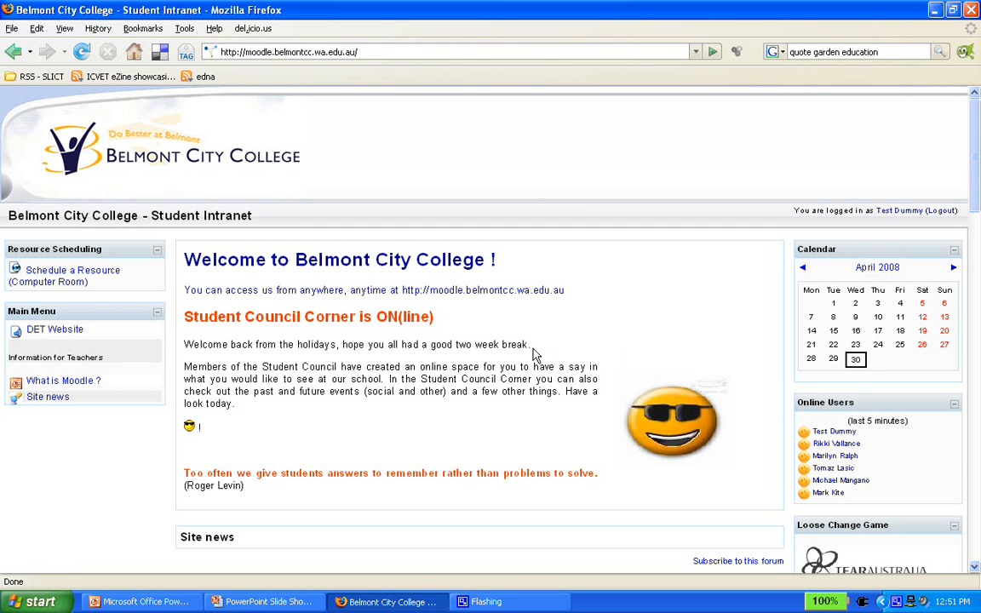
Open the Miscellaneous course category and choose 'Add a new course'.
scroll("down", 3)
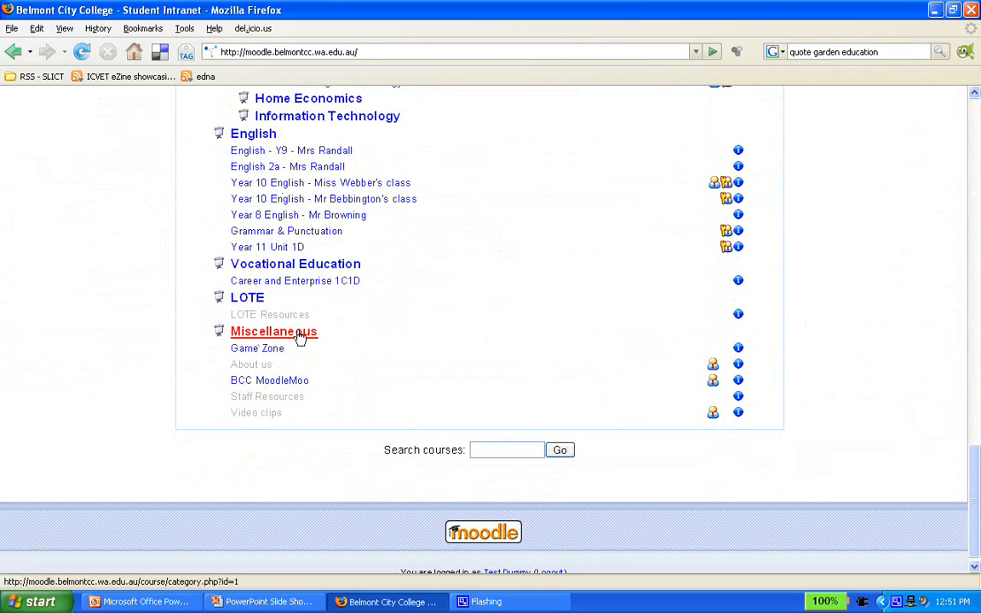
left_click(274, 331)
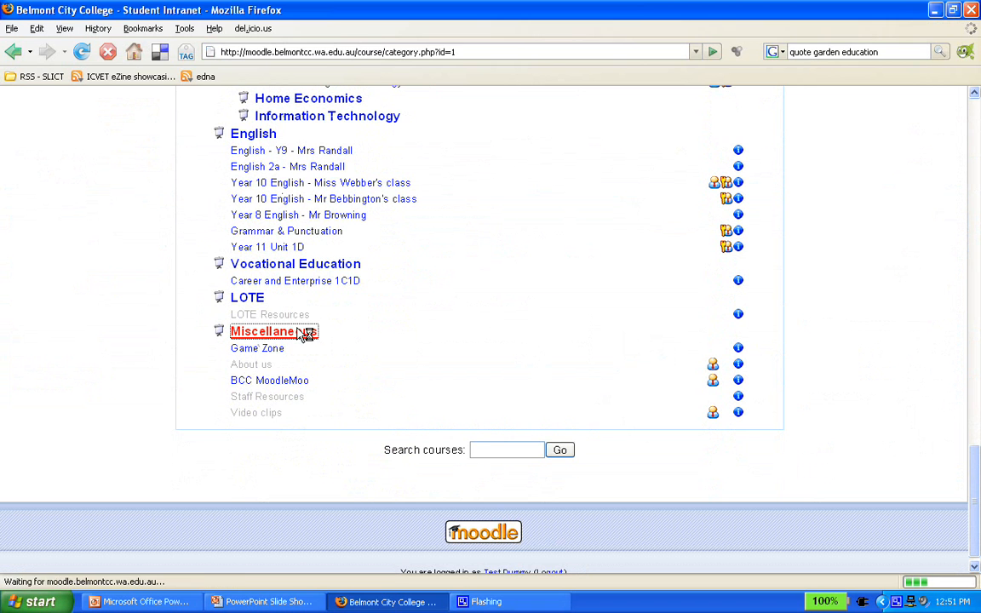
left_click(264, 331)
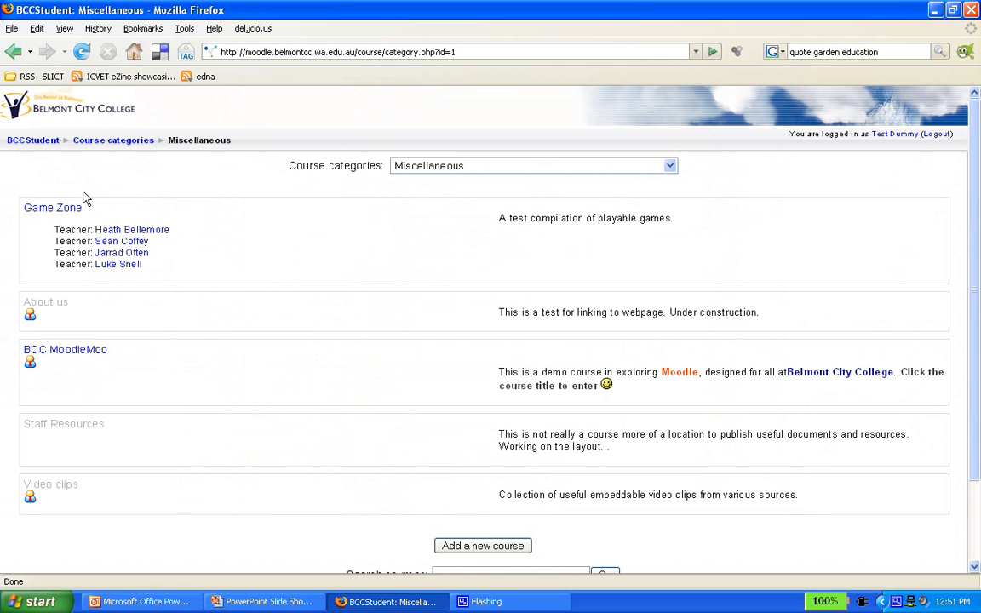
scroll("down", 3)
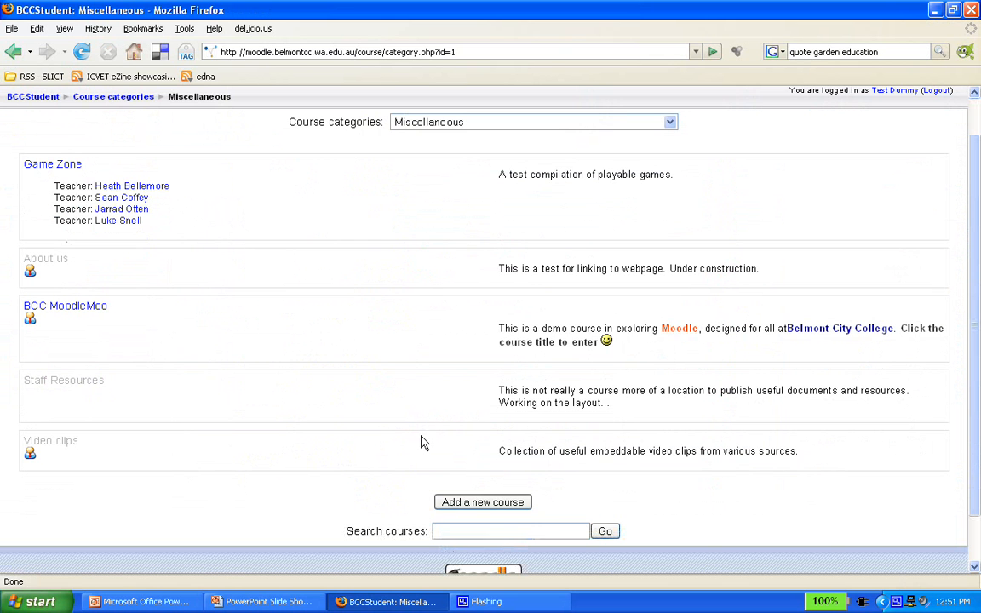
left_click(482, 502)
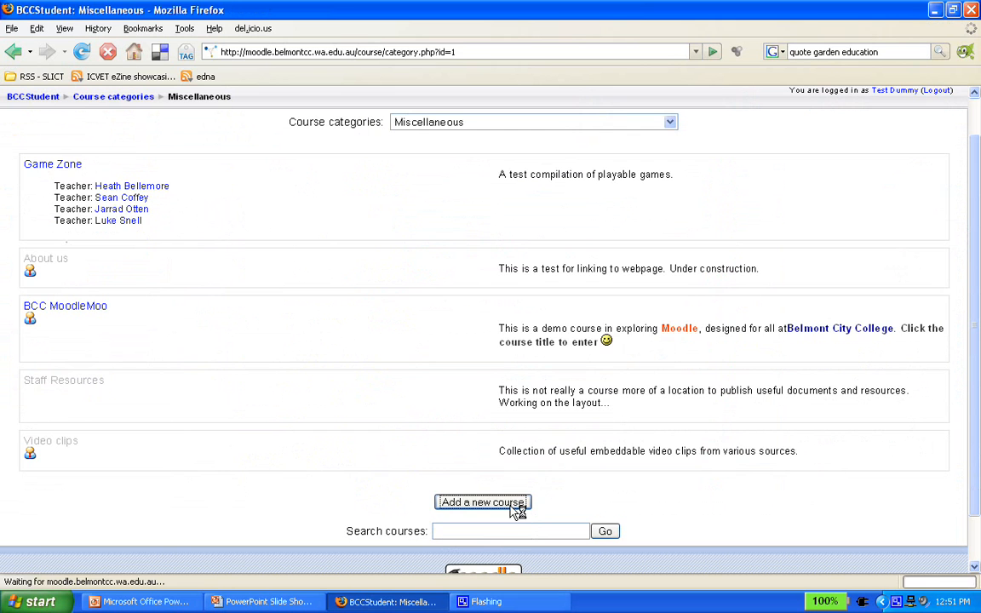
Replace the placeholder full name with '2 Minute Moodles Test'.
left_click(482, 501)
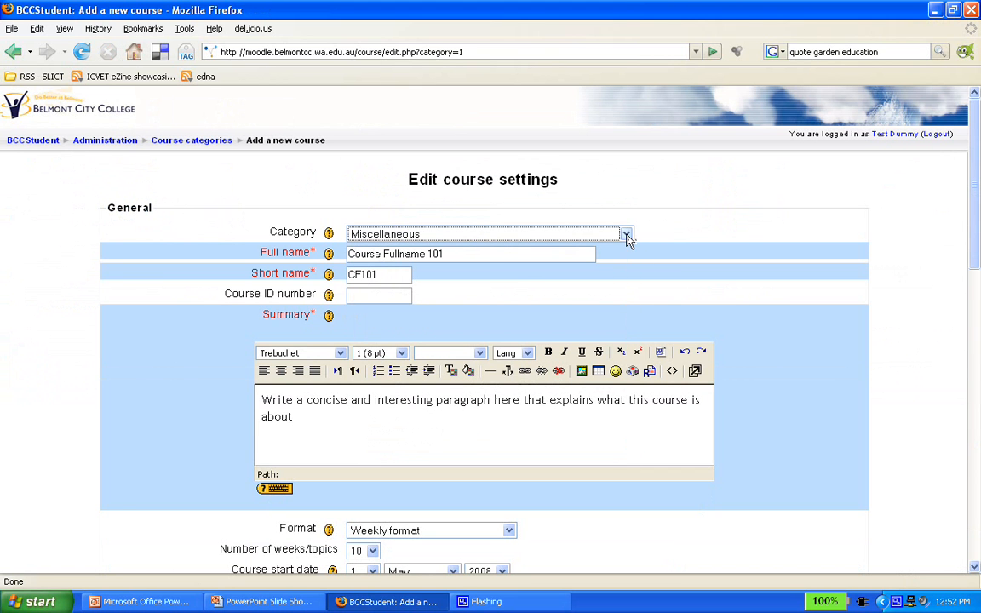
triple_click(394, 254)
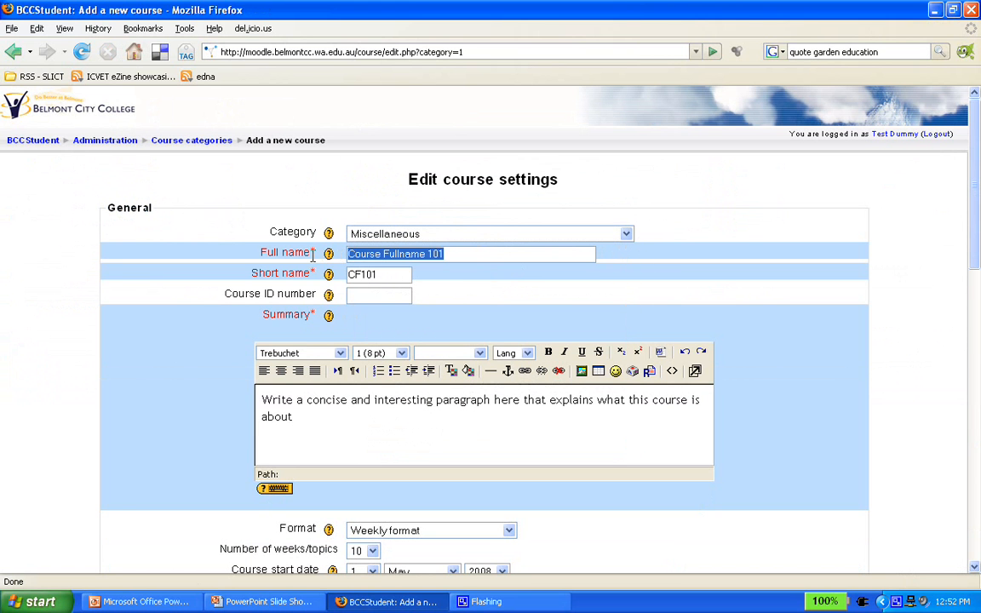
type("@")
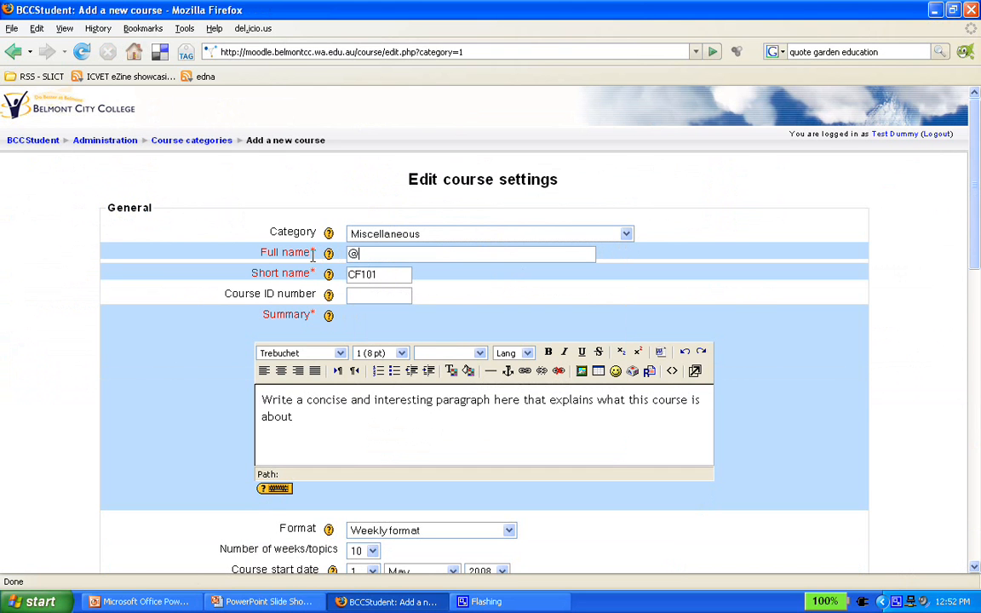
type("2")
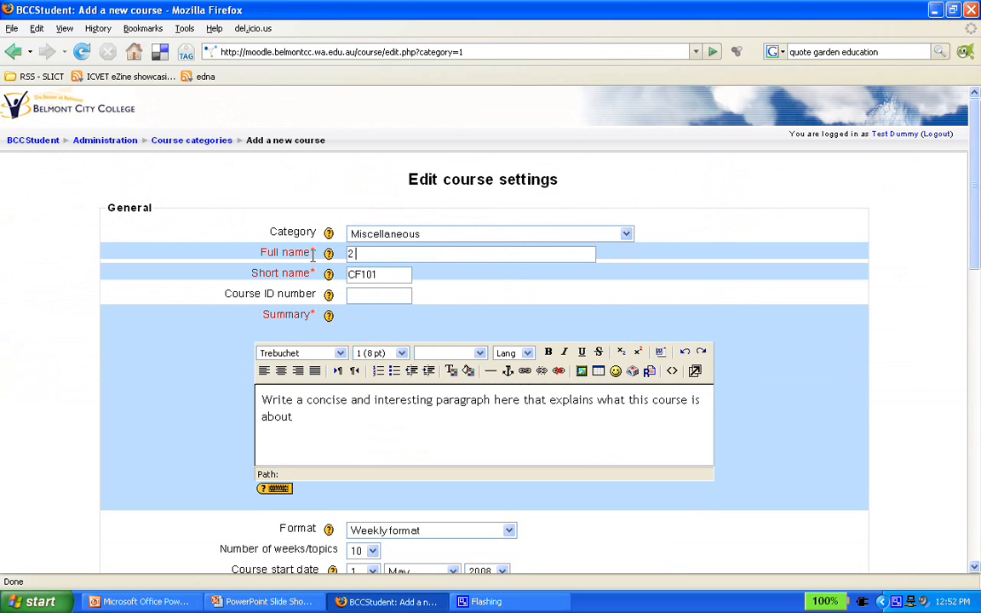
type("Minute Moodle")
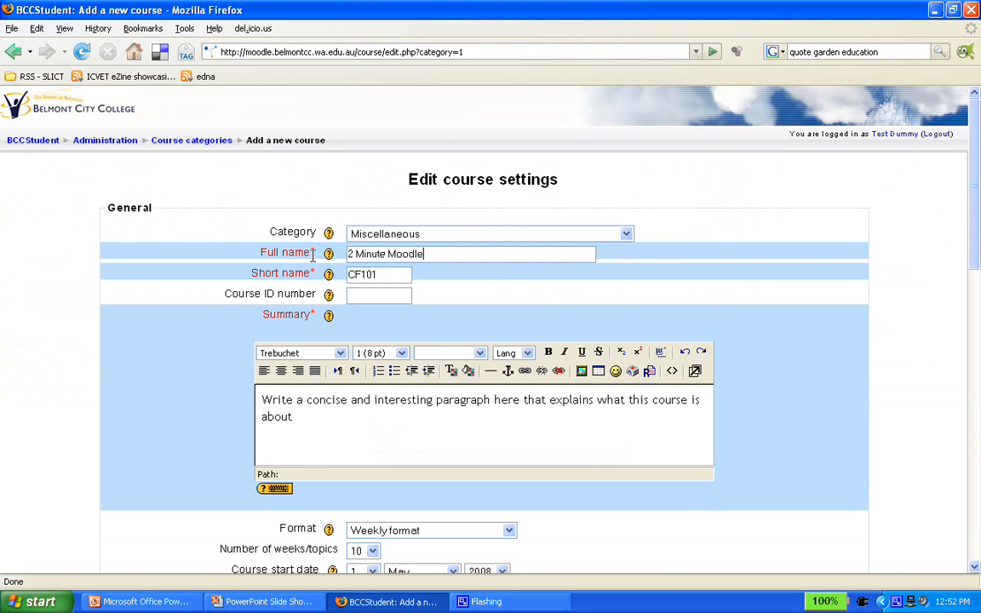
type("s Test")
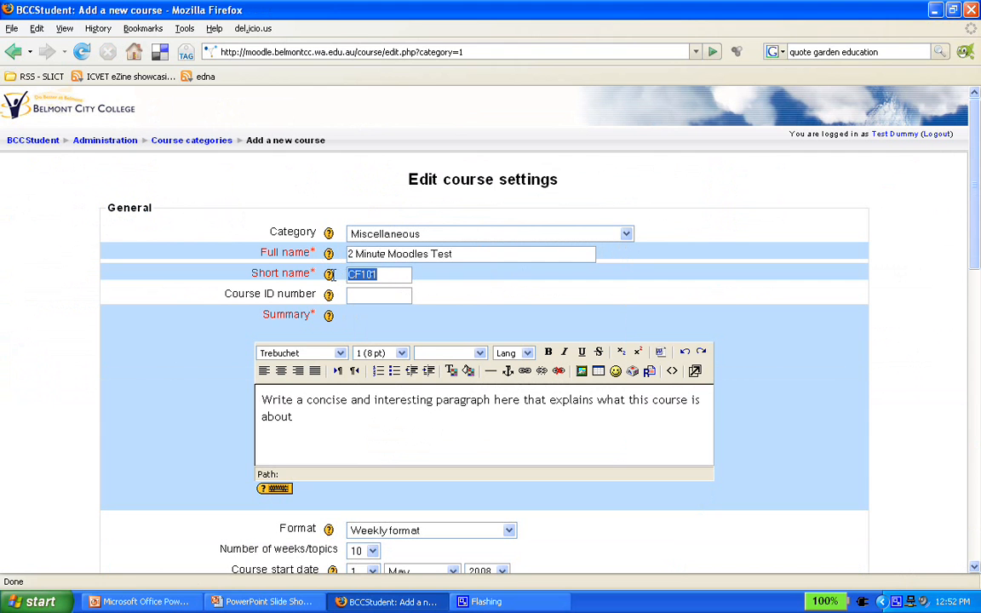
Enter '2MM home' as the course short name.
type("2M")
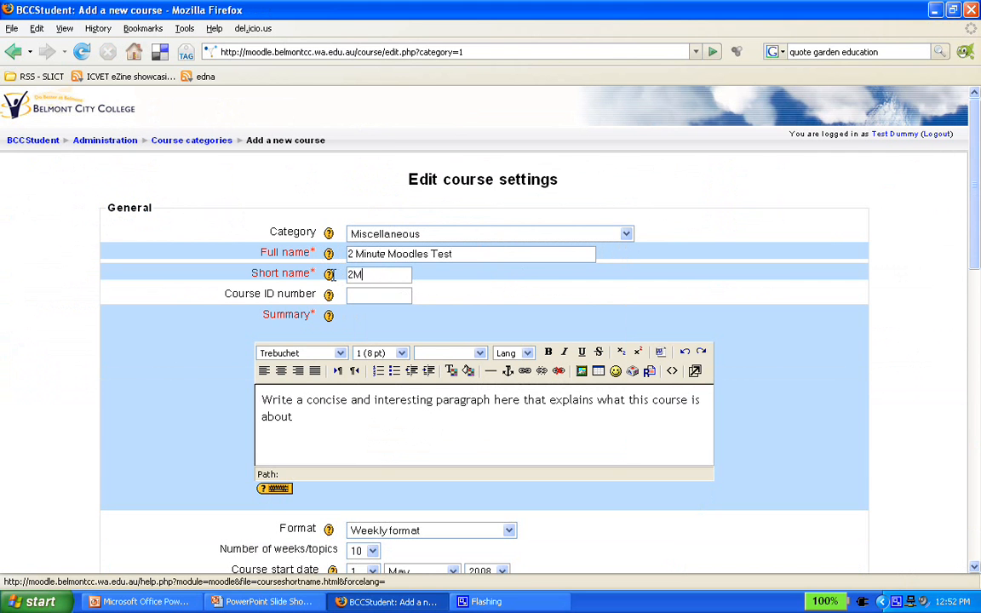
type("M")
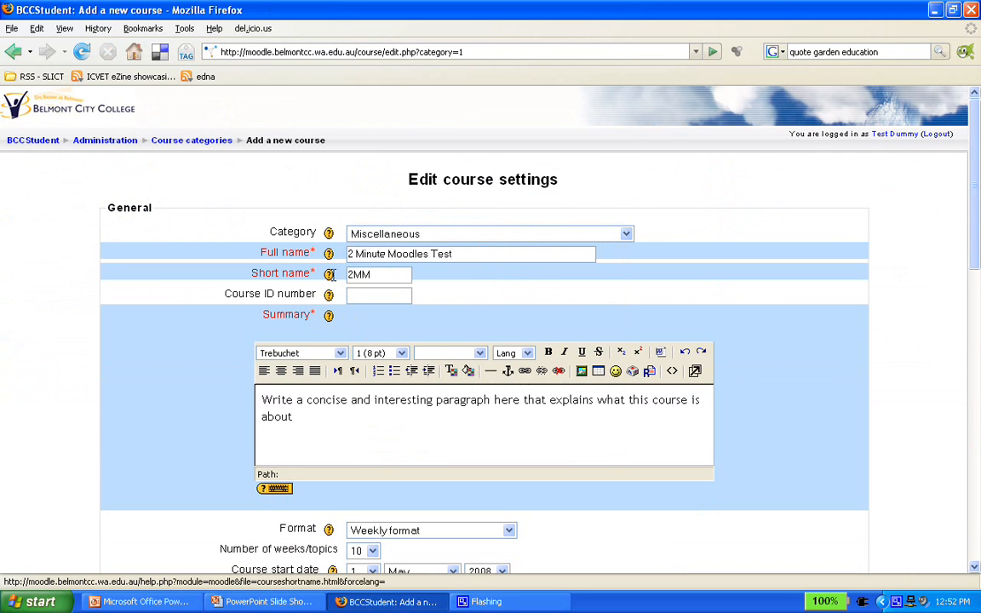
type("home")
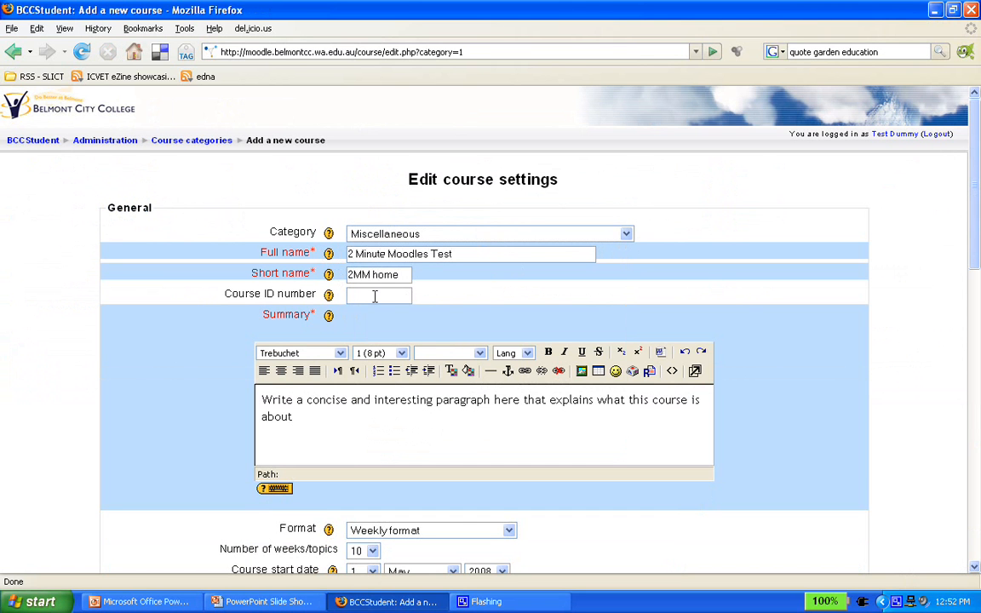
left_click(379, 295)
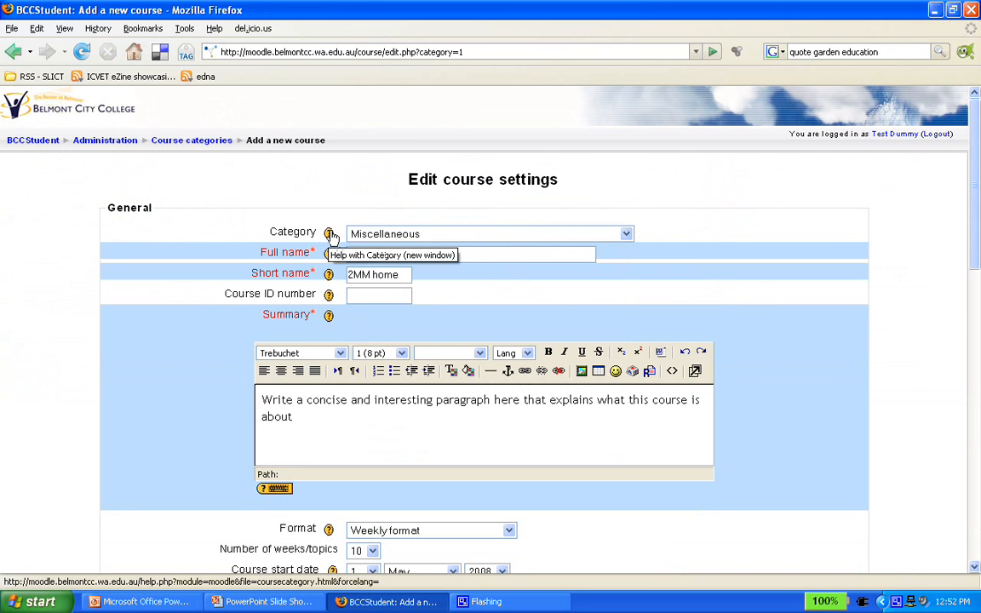
type("2 Minute Moodles Test")
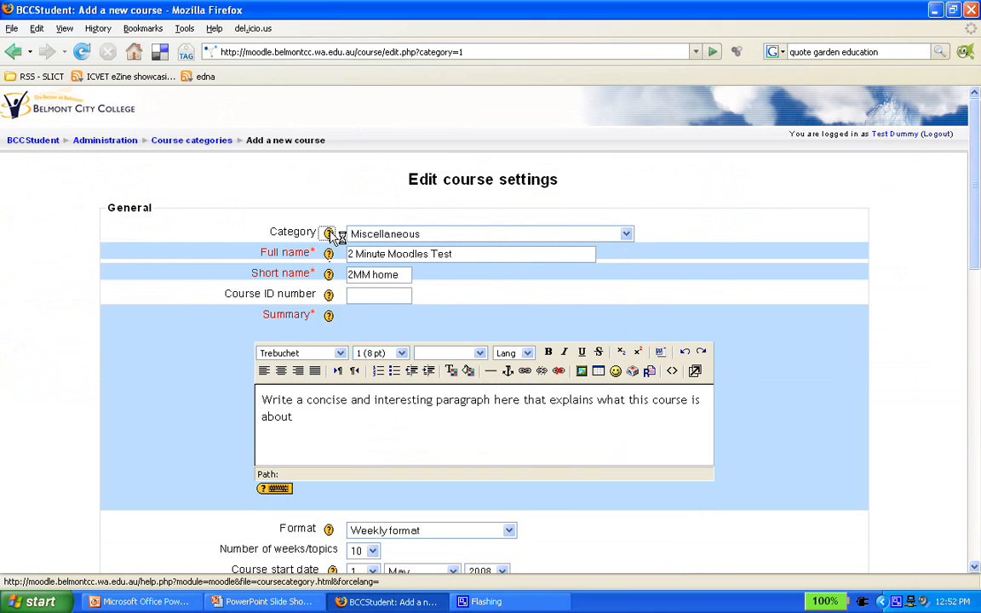
left_click(329, 234)
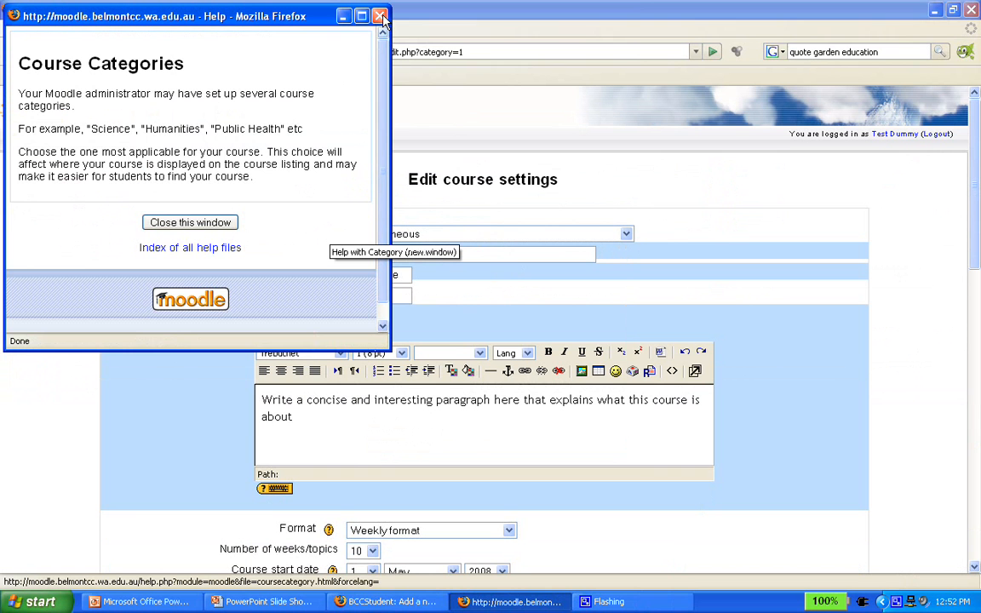
left_click(380, 15)
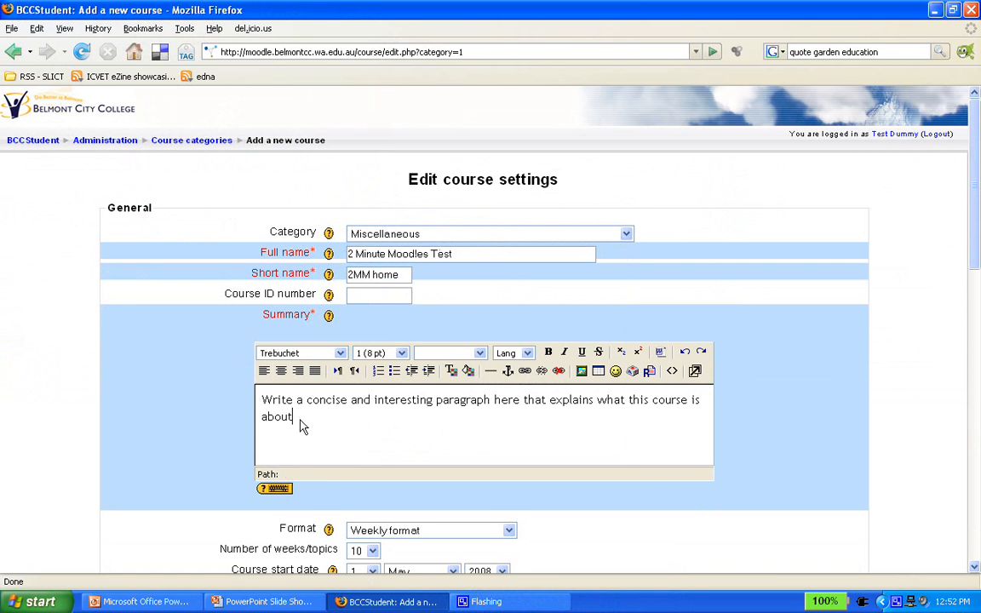
Write 'This is a test course to show the creation of a Moodle course' as the summary.
triple_click(480, 399)
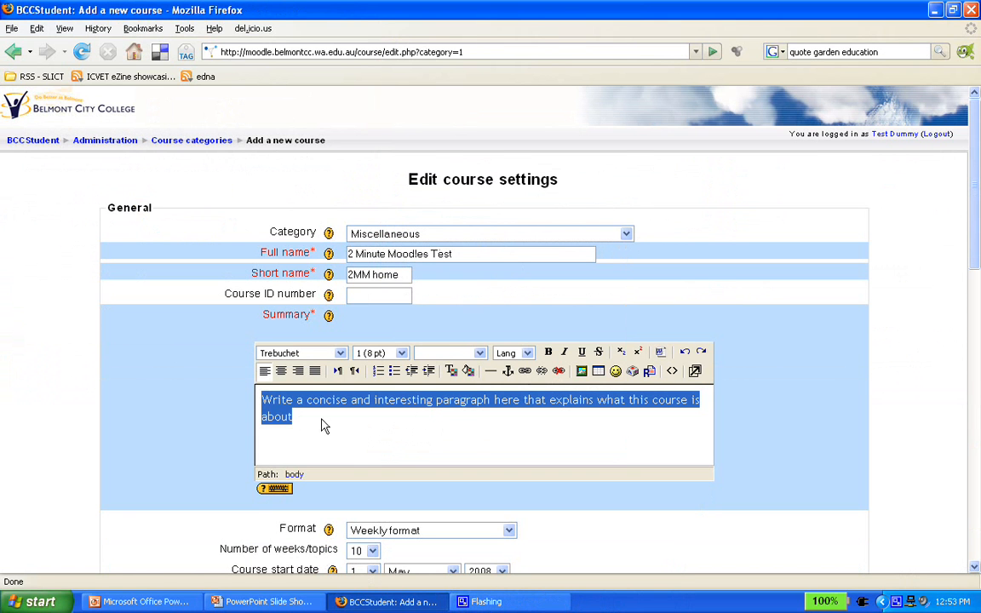
type("Th")
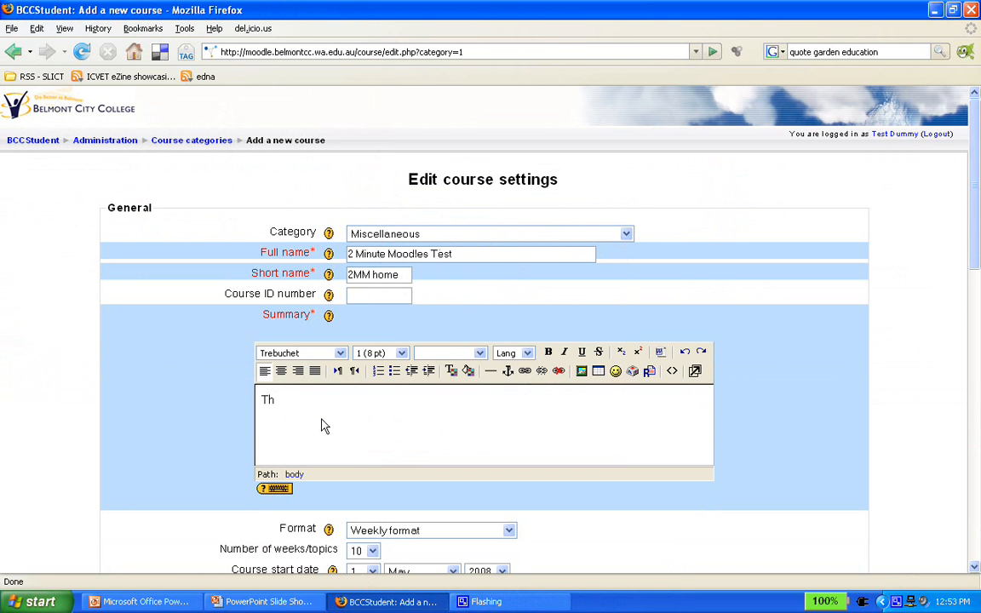
type("is is a")
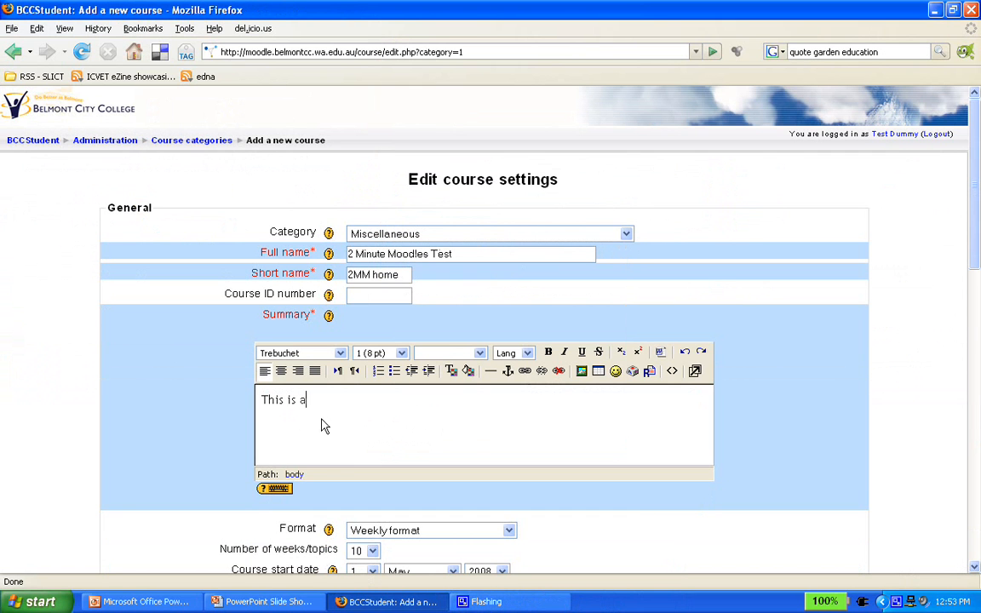
type("test course to show the")
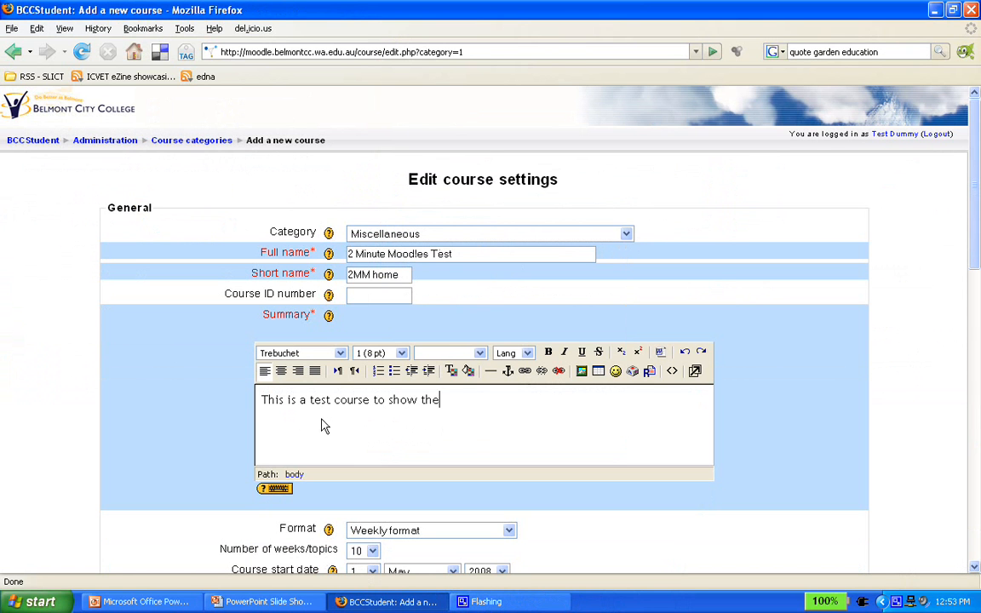
type("creati")
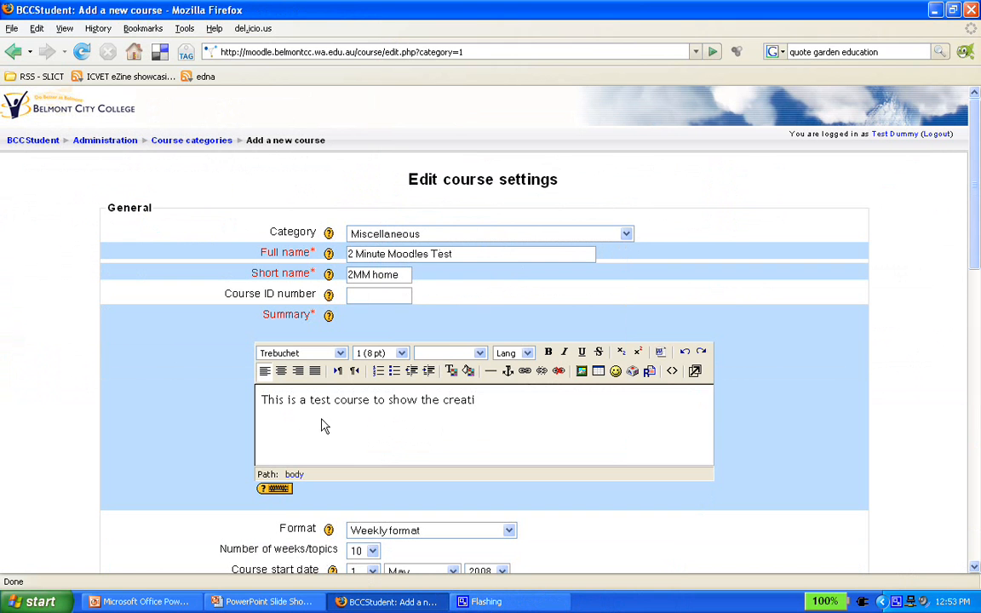
type("on of")
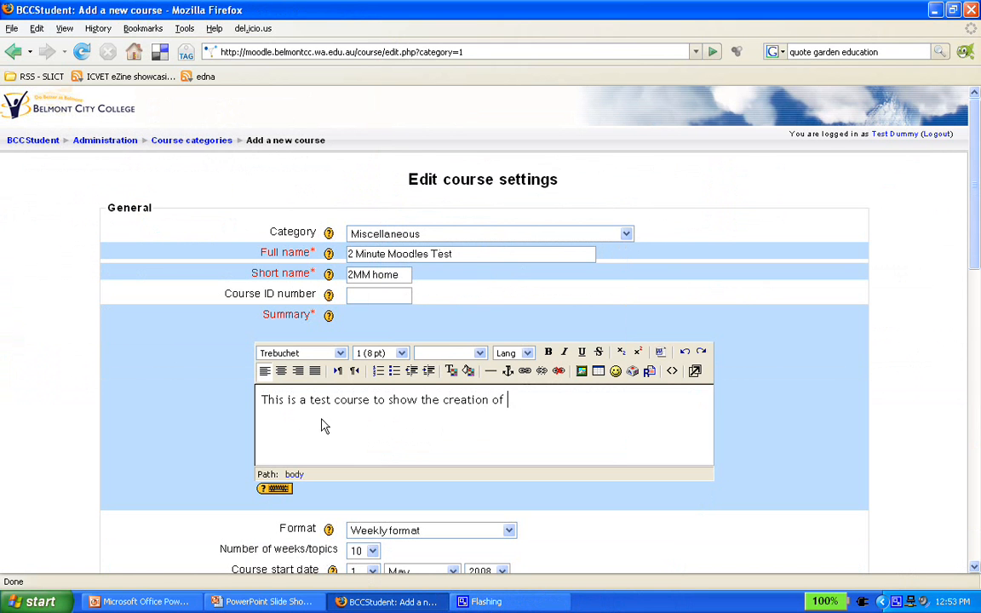
type("a Moodle cou")
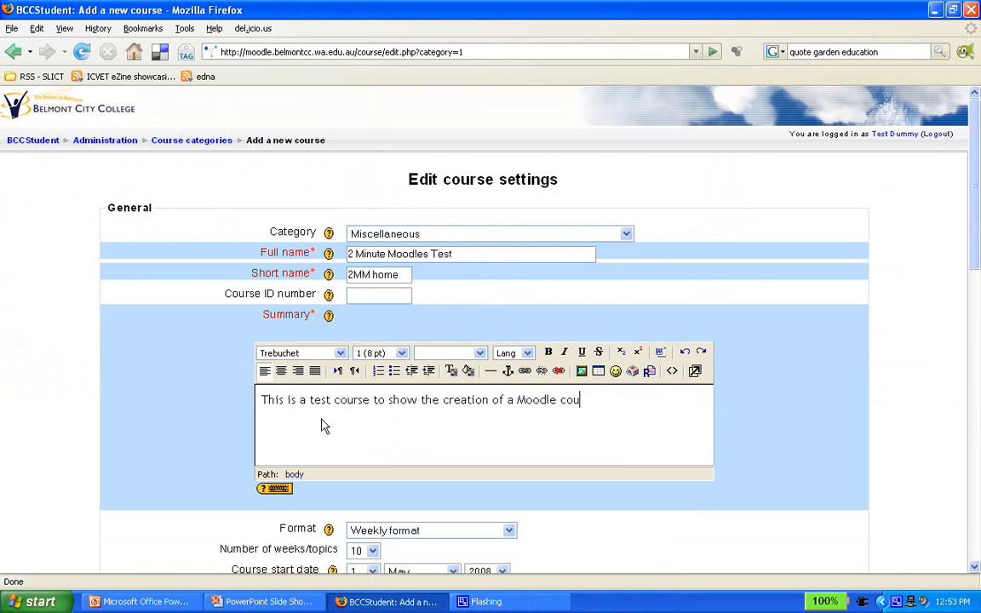
type("rse")
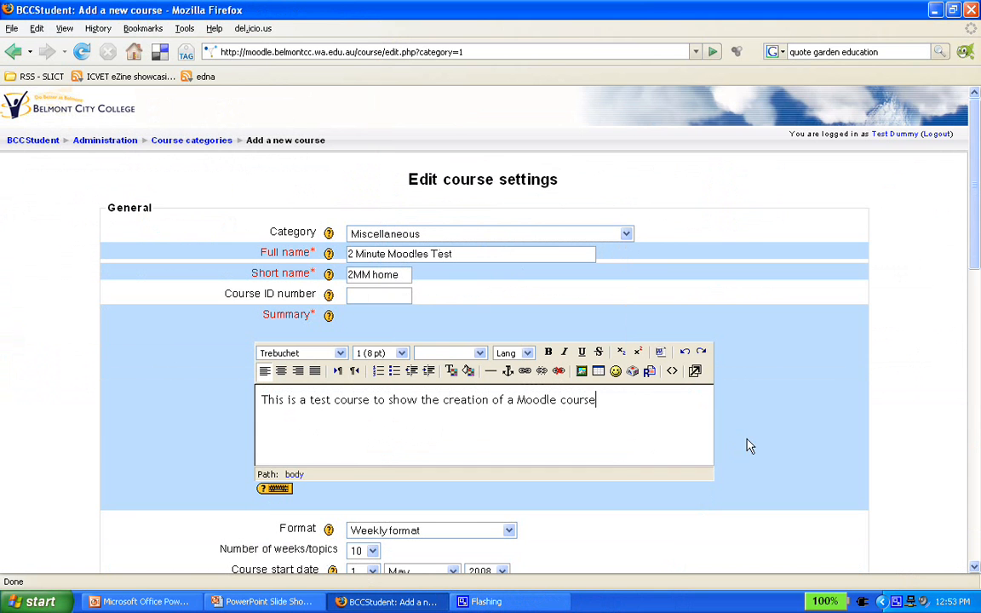
Set Number of weeks/topics to 5, and view and close the News items help.
scroll("down", 3)
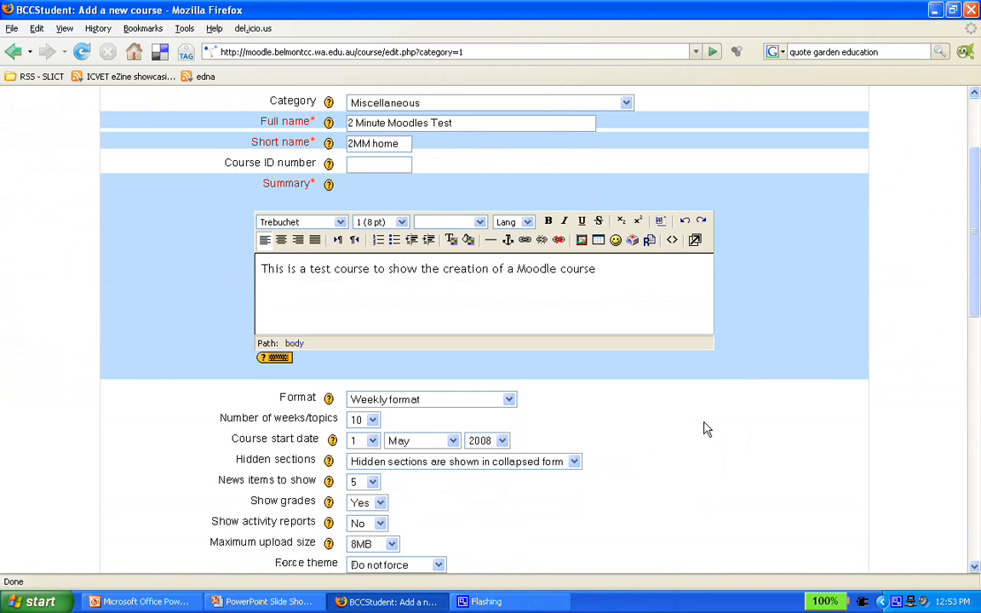
mouse_move(699, 431)
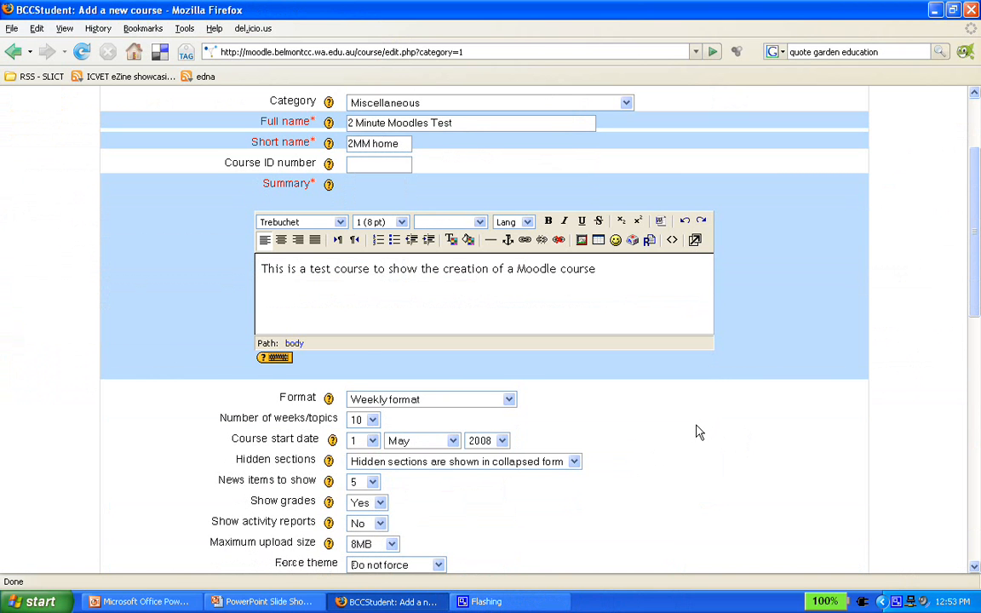
scroll("down", 3)
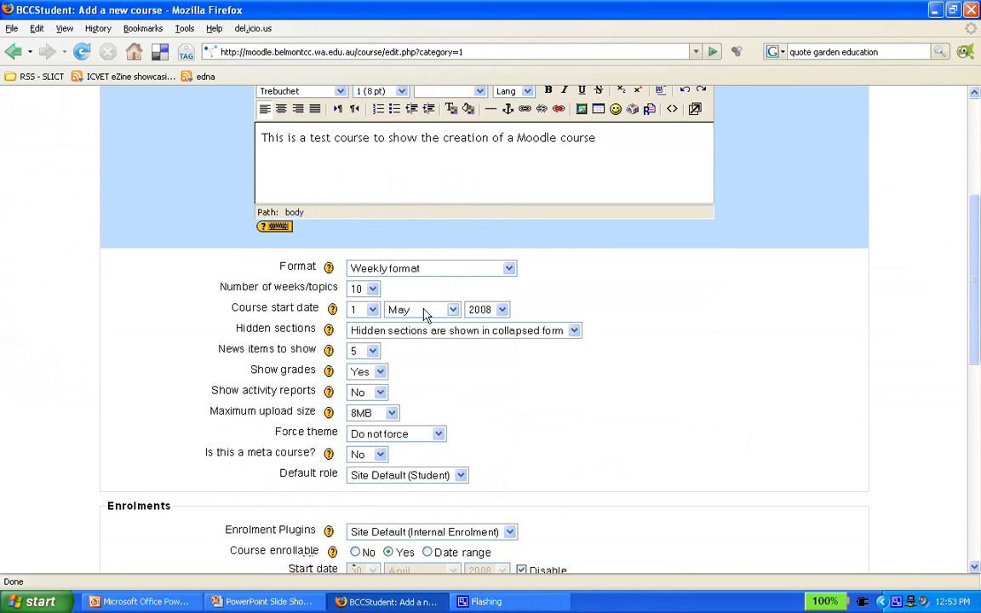
left_click(364, 288)
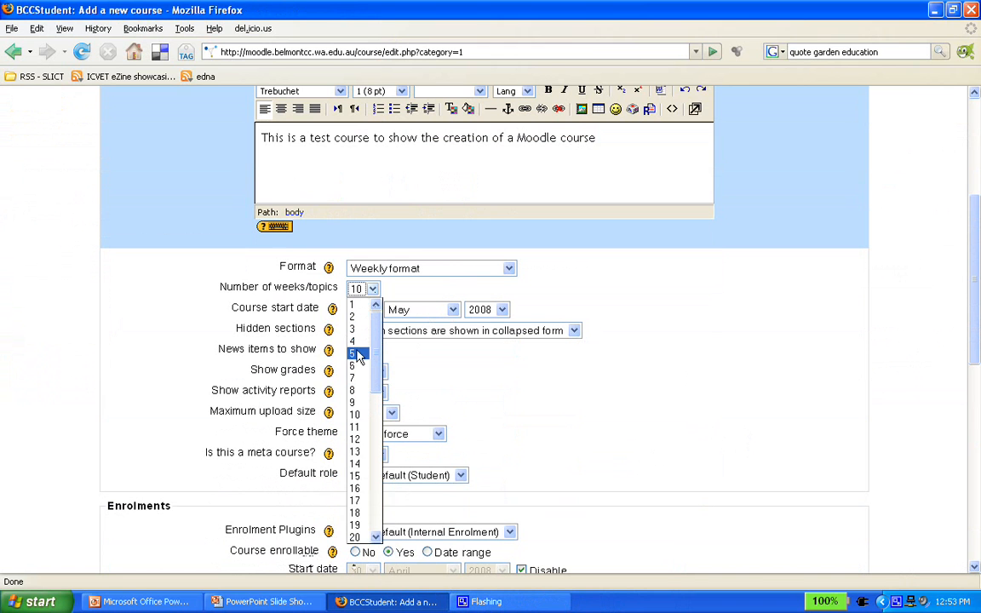
left_click(352, 353)
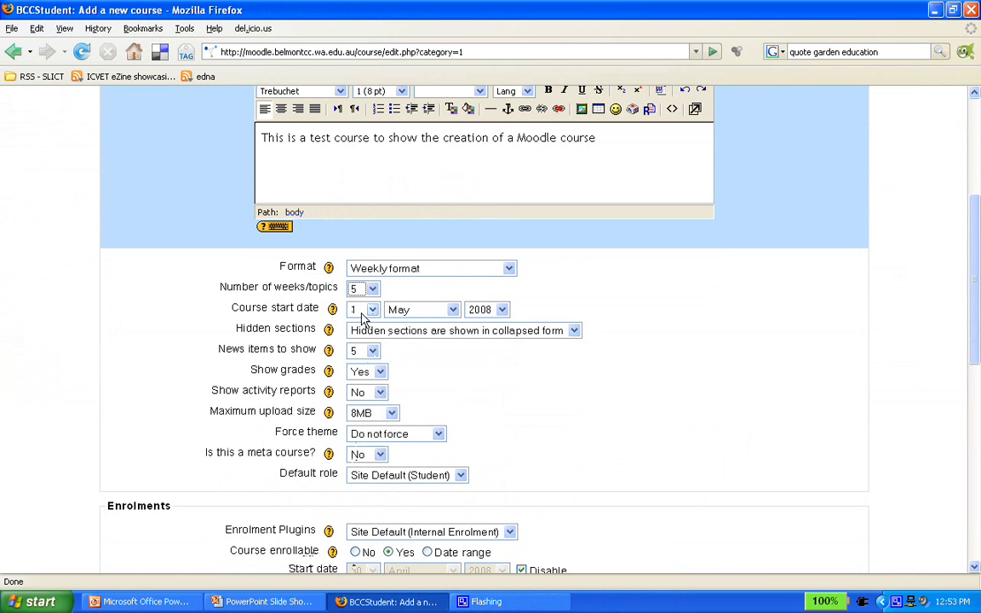
mouse_move(370, 320)
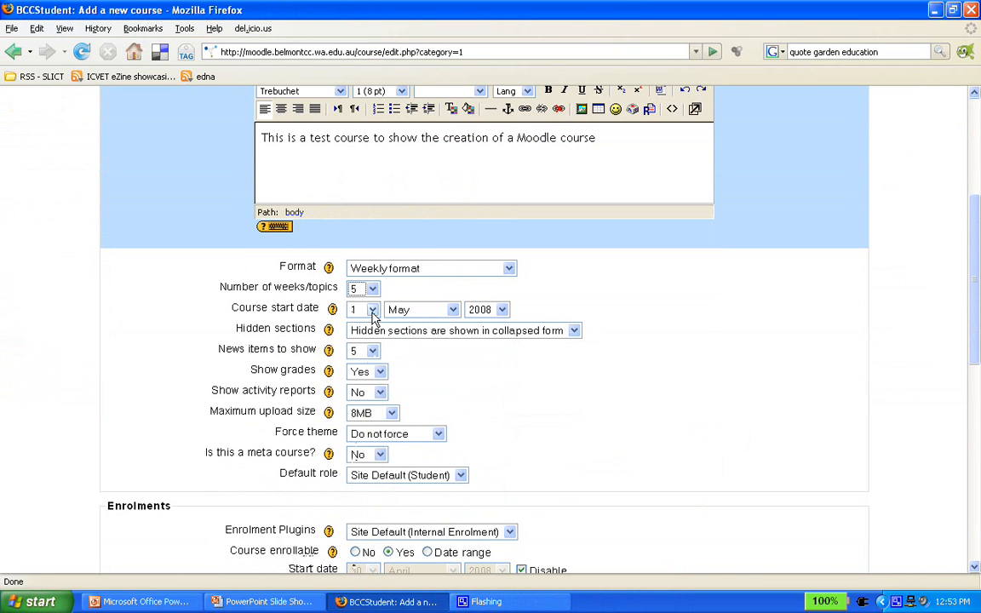
mouse_move(569, 365)
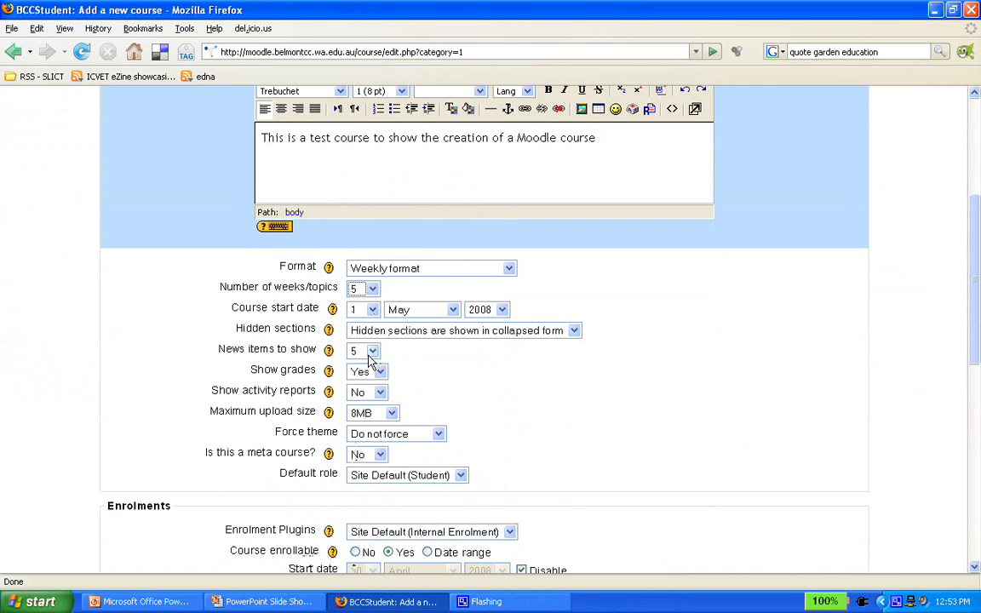
mouse_move(329, 351)
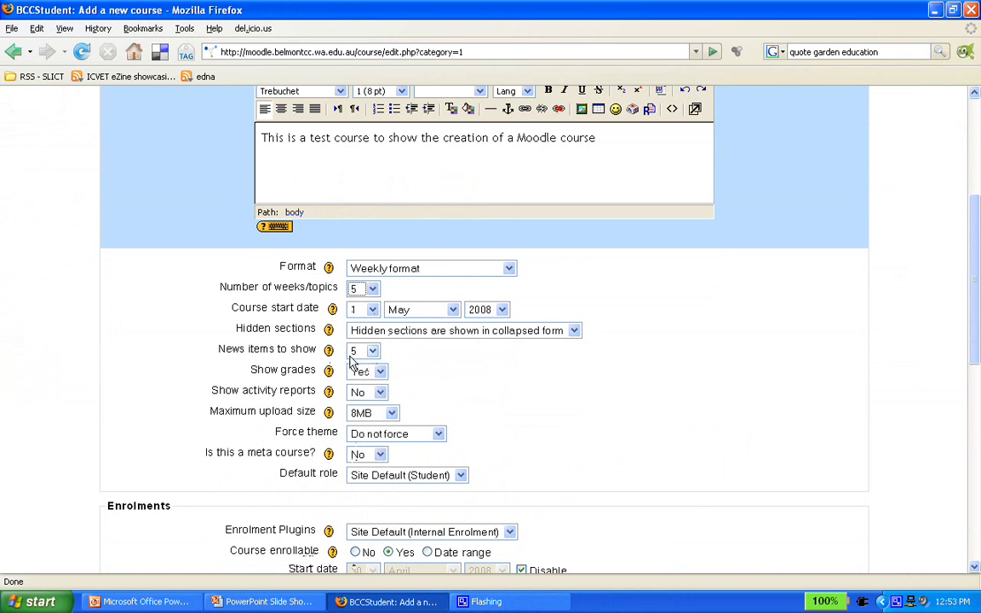
mouse_move(328, 352)
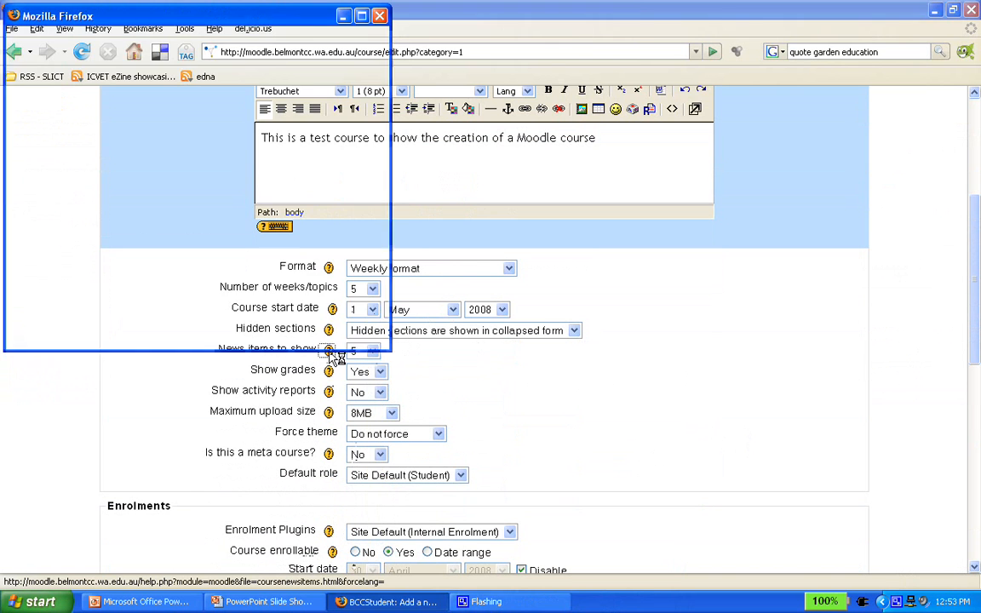
left_click(329, 349)
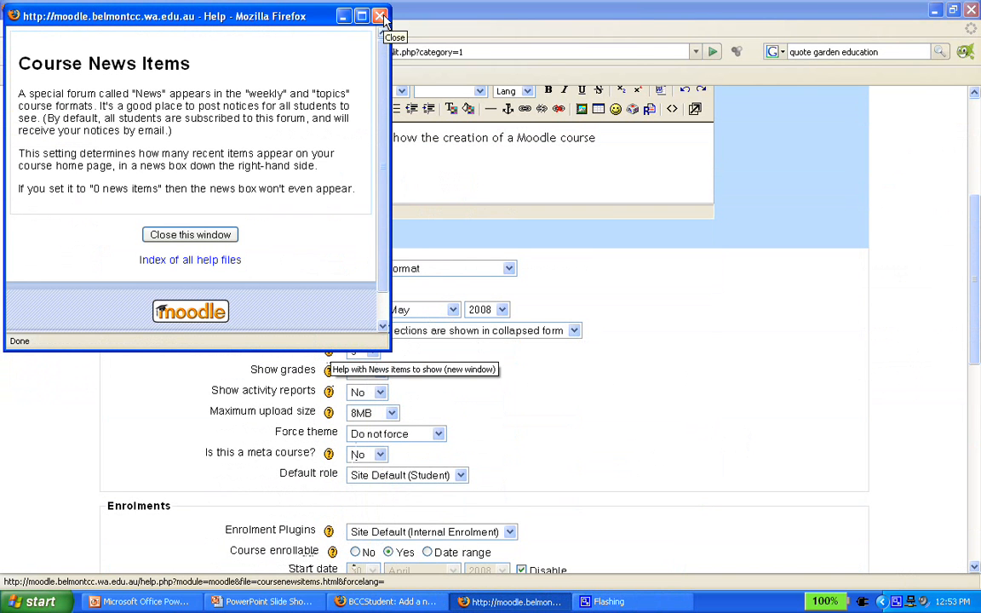
left_click(380, 16)
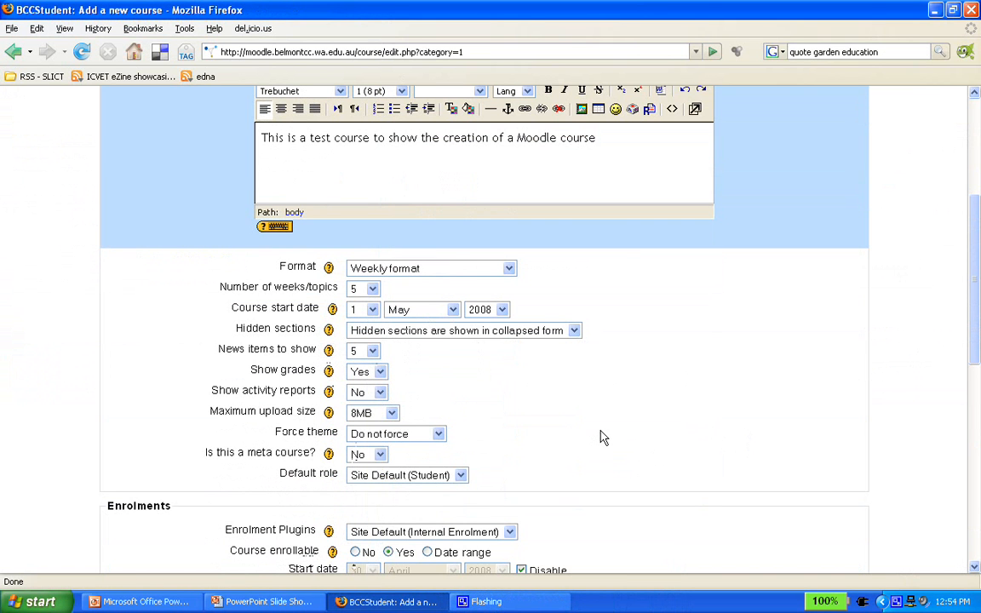
mouse_move(409, 416)
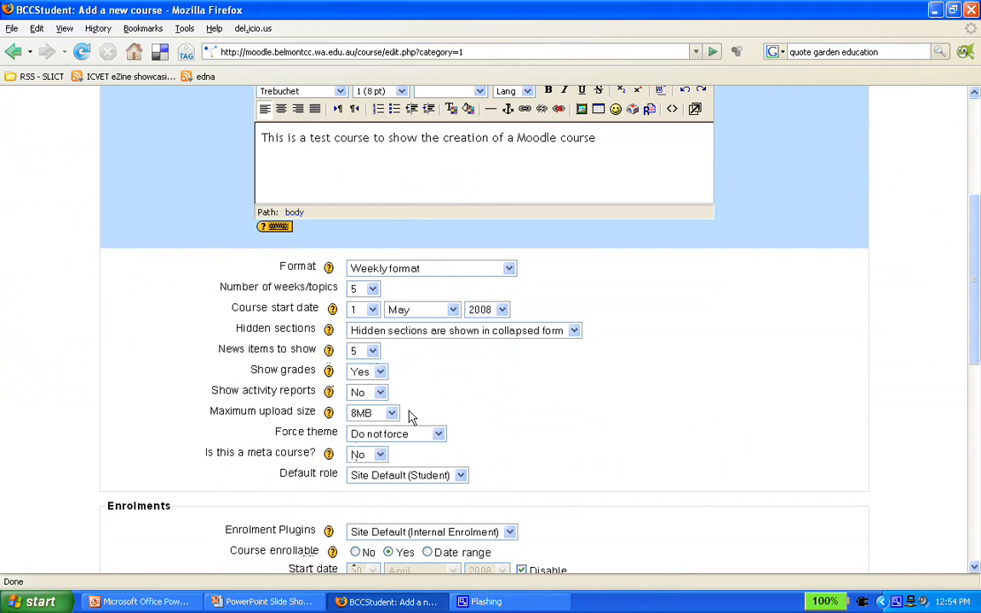
left_click(372, 413)
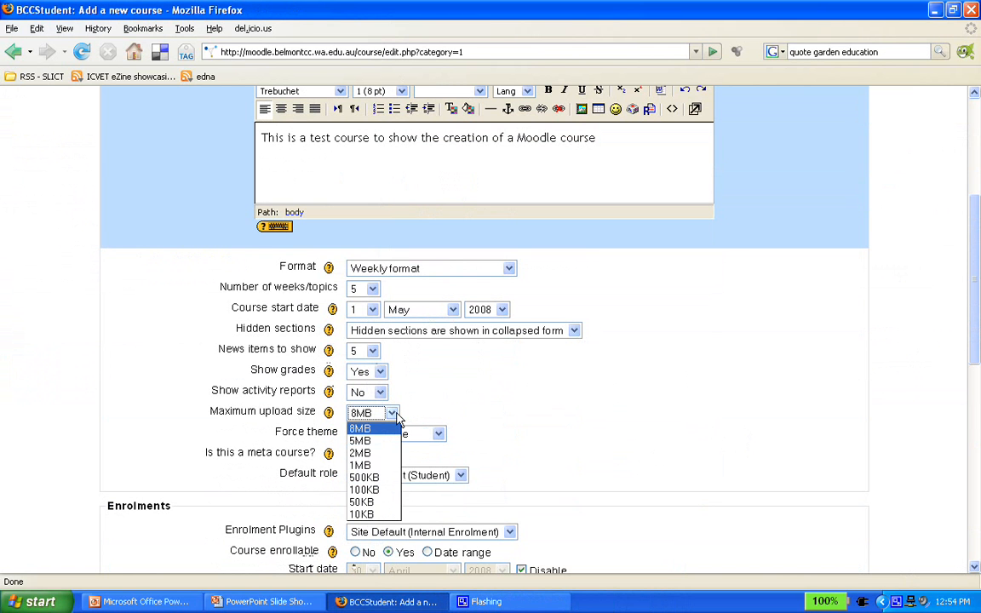
left_click(361, 428)
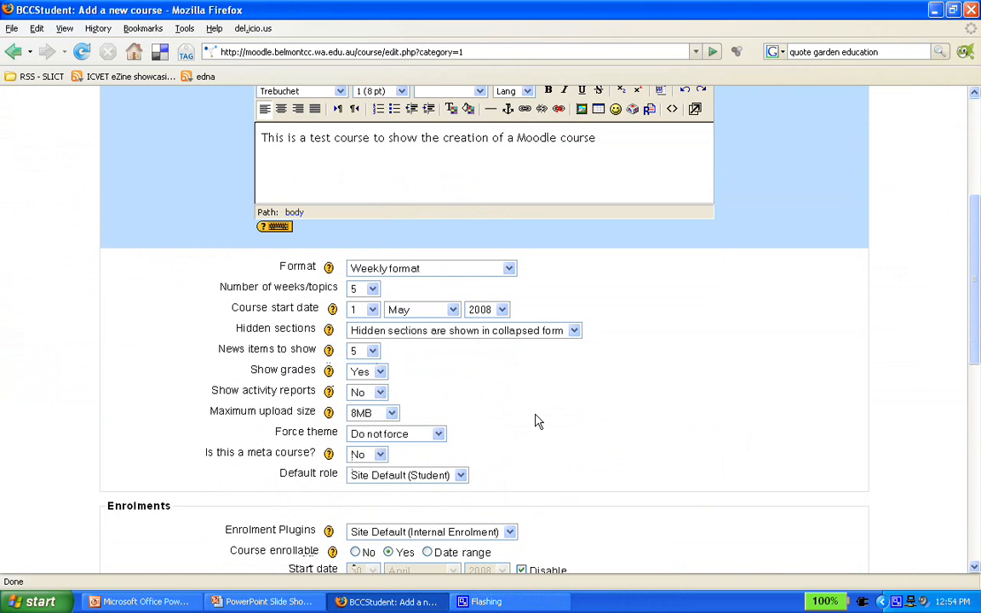
left_click(373, 413)
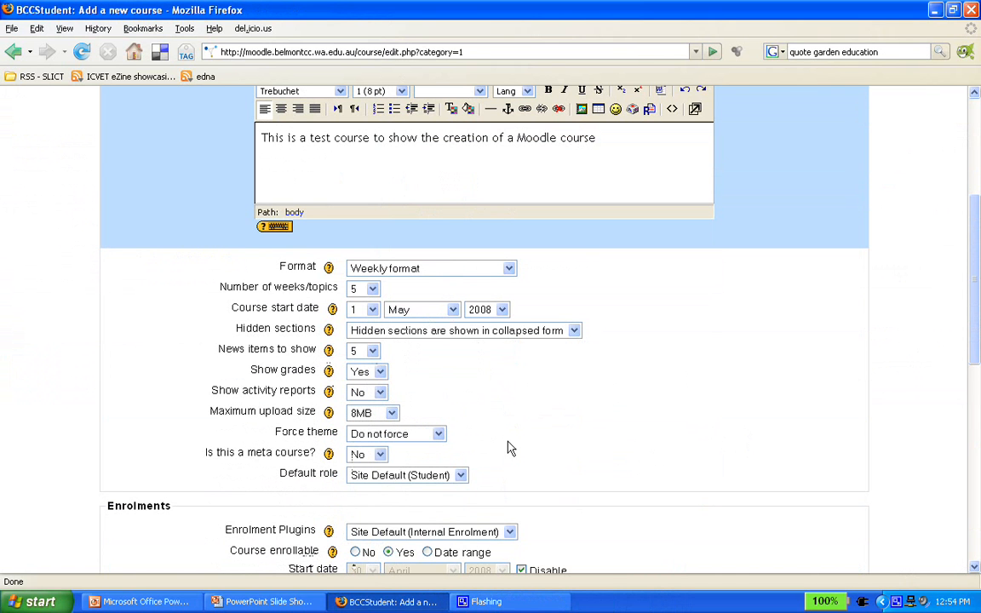
mouse_move(516, 448)
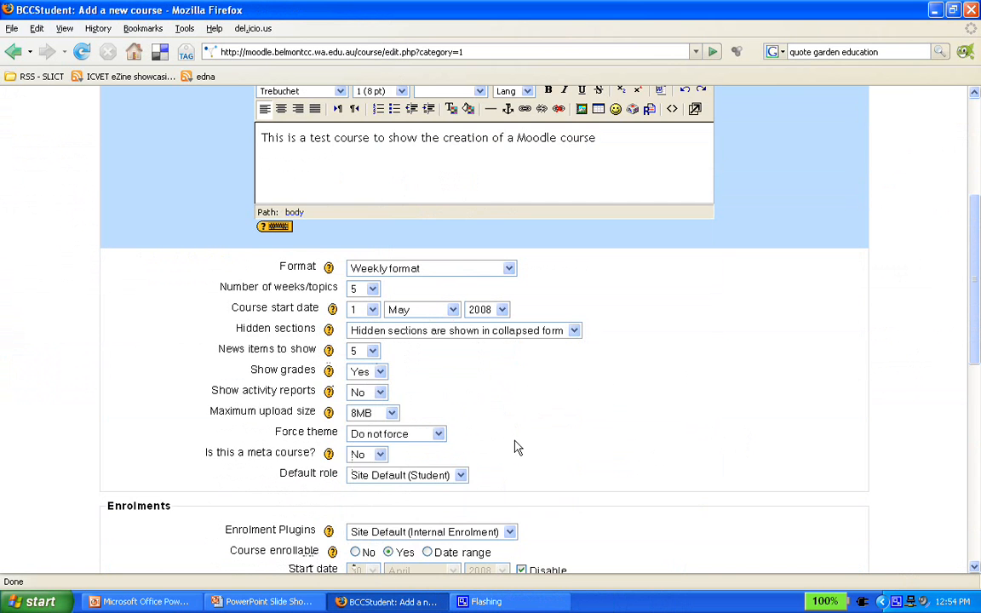
Set Course enrollable to No, keeping enrolment start and end dates disabled.
scroll("down", 3)
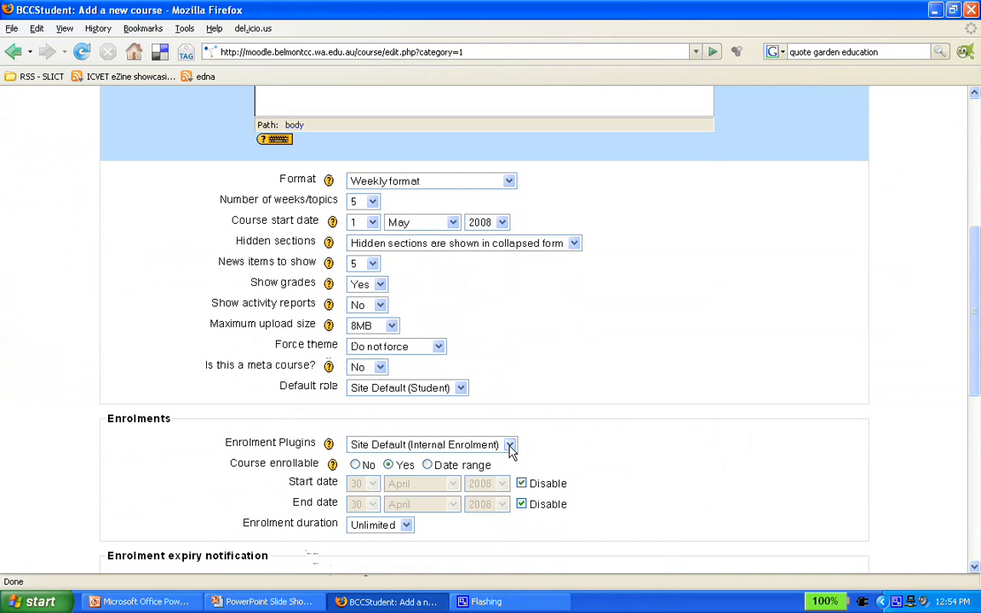
mouse_move(572, 449)
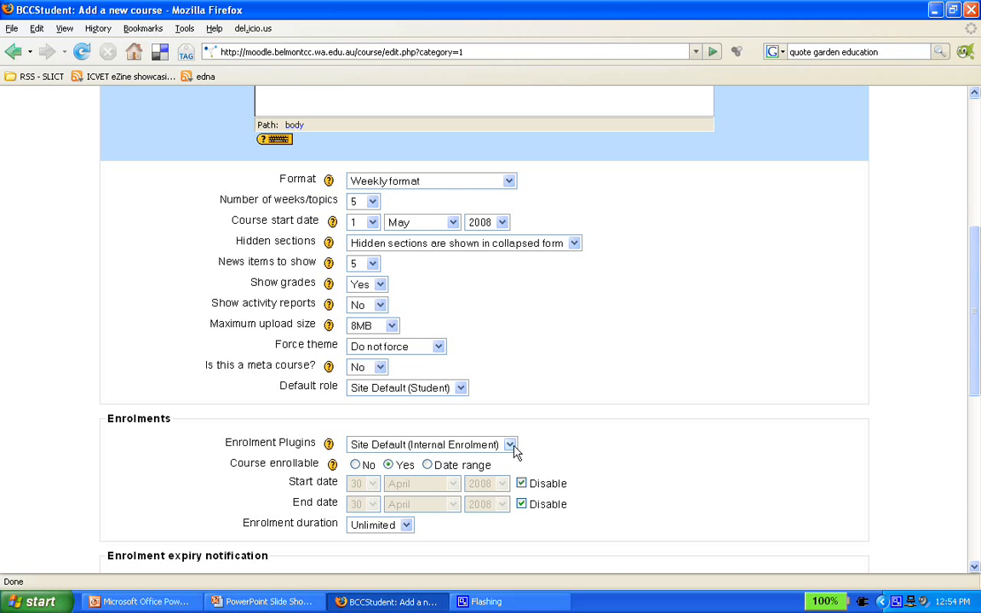
mouse_move(400, 466)
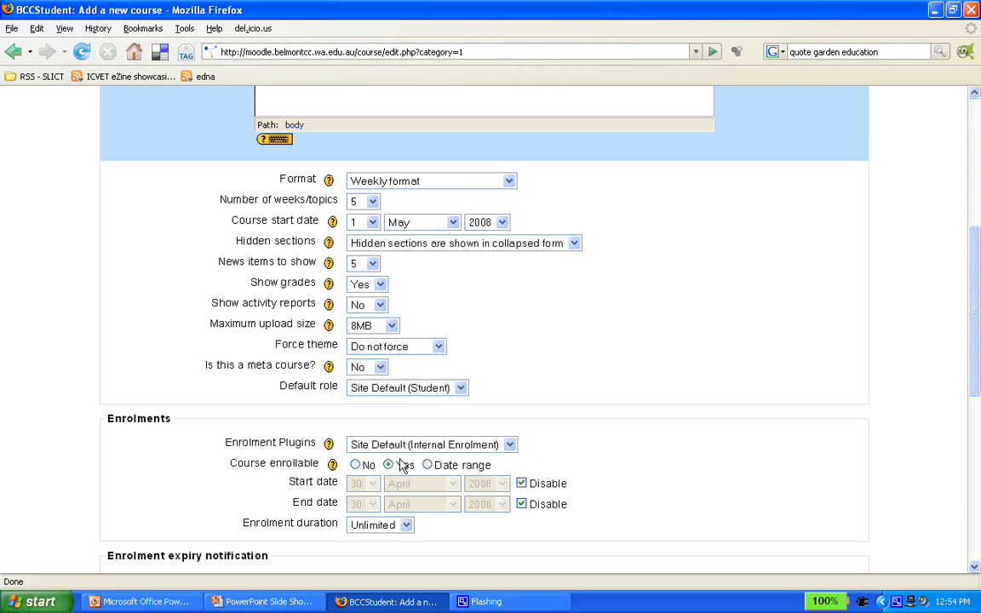
left_click(355, 464)
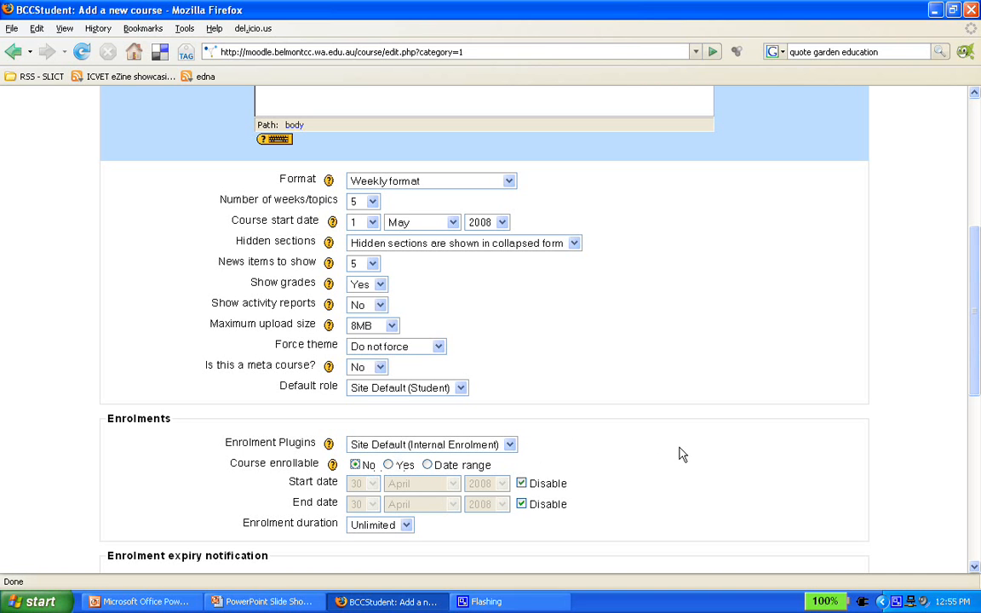
mouse_move(622, 444)
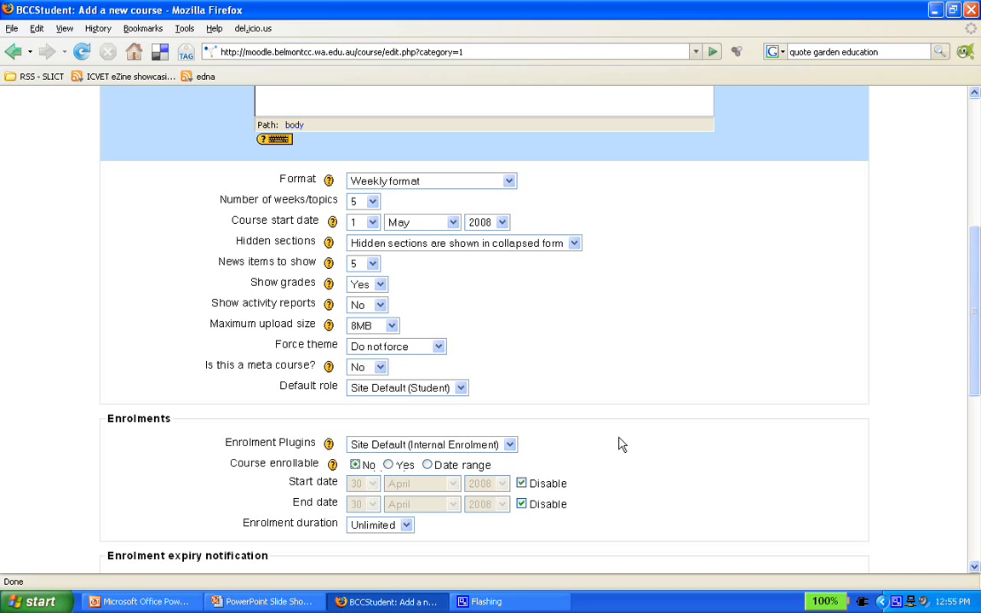
scroll("down", 3)
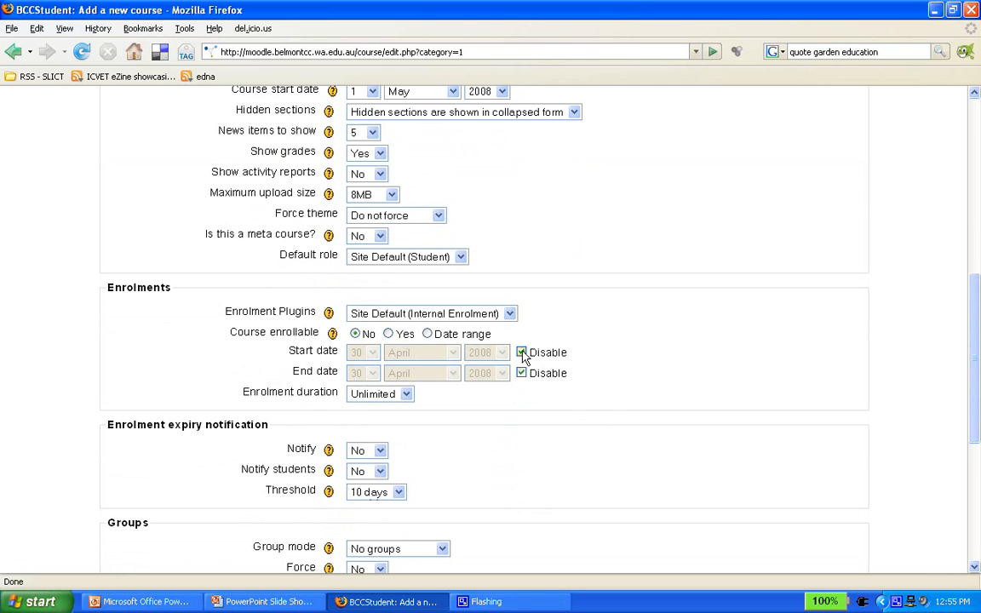
left_click(522, 352)
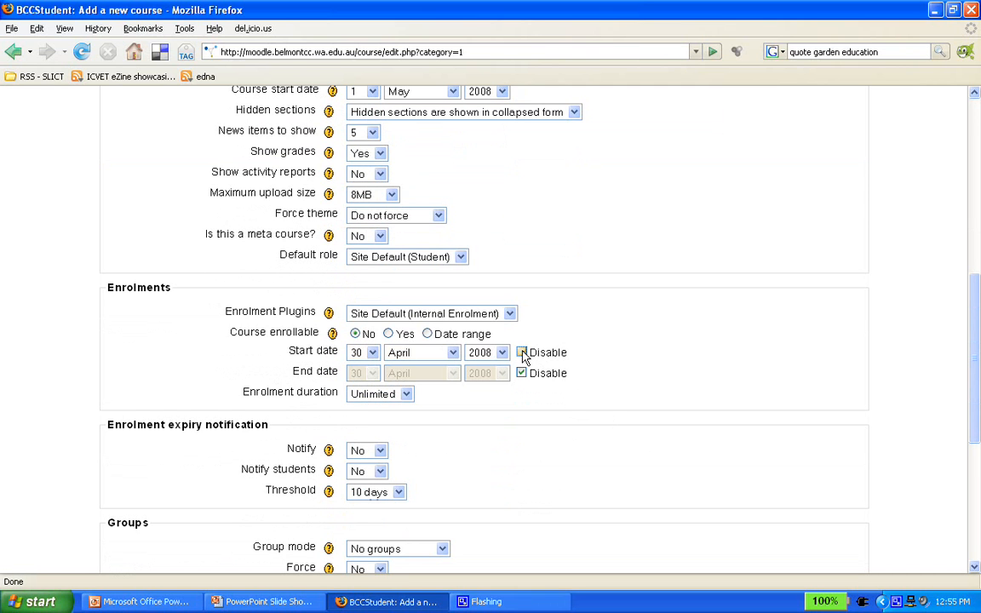
left_click(521, 373)
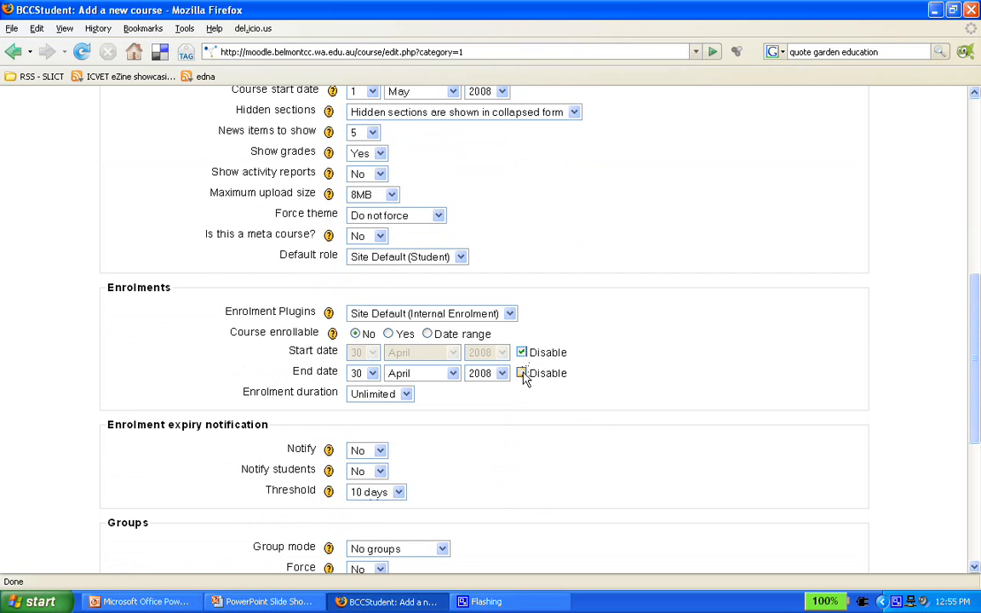
scroll("down", 3)
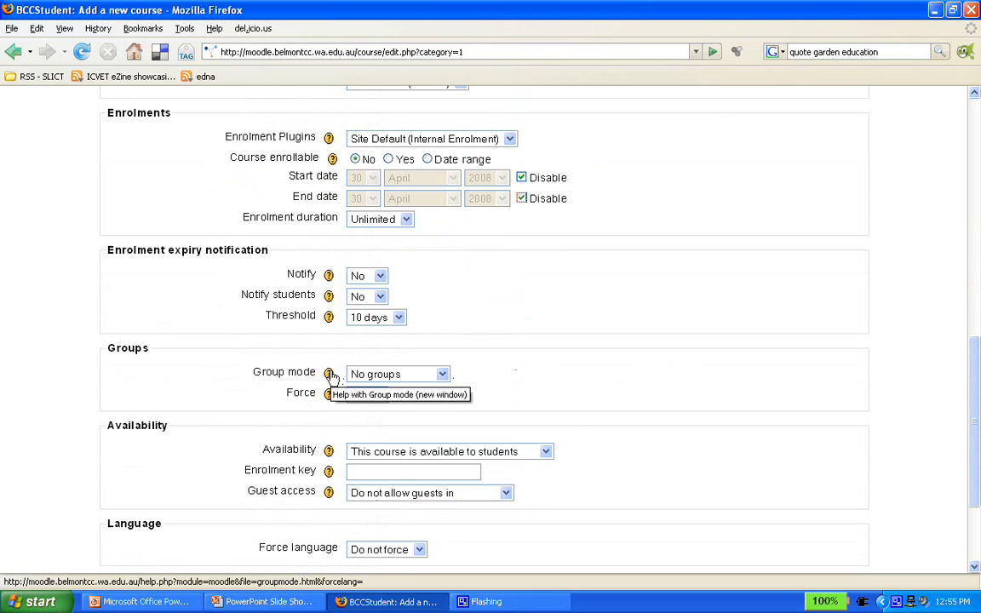
Keep the course available to students and guest access at 'Do not allow guests in'.
scroll("down", 3)
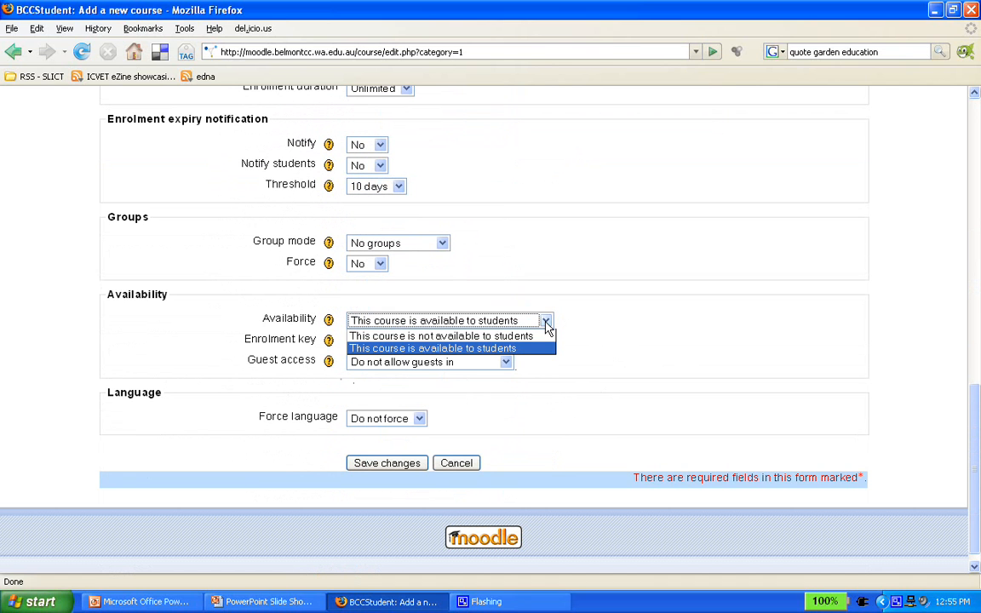
mouse_move(441, 335)
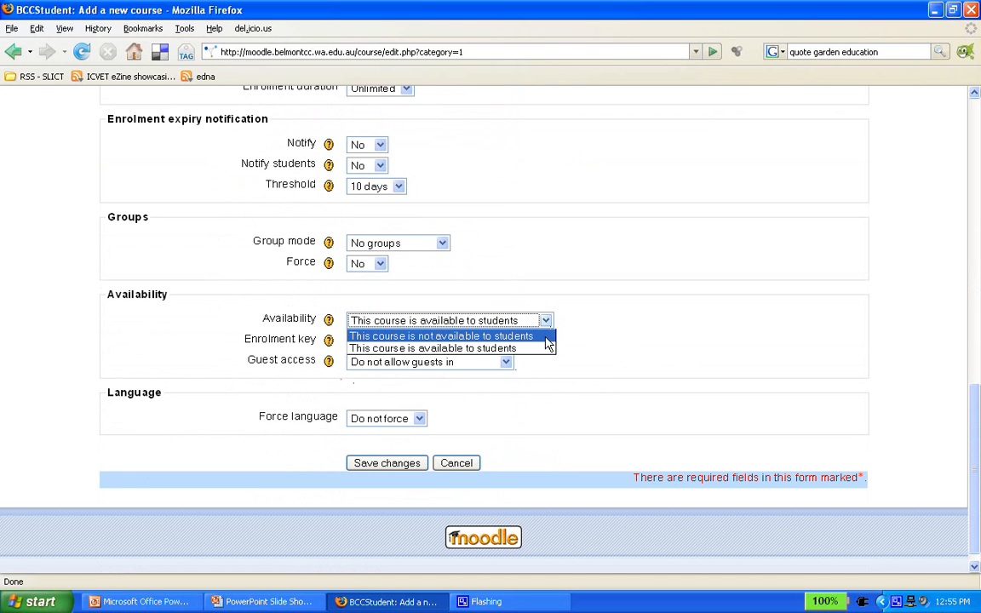
left_click(442, 348)
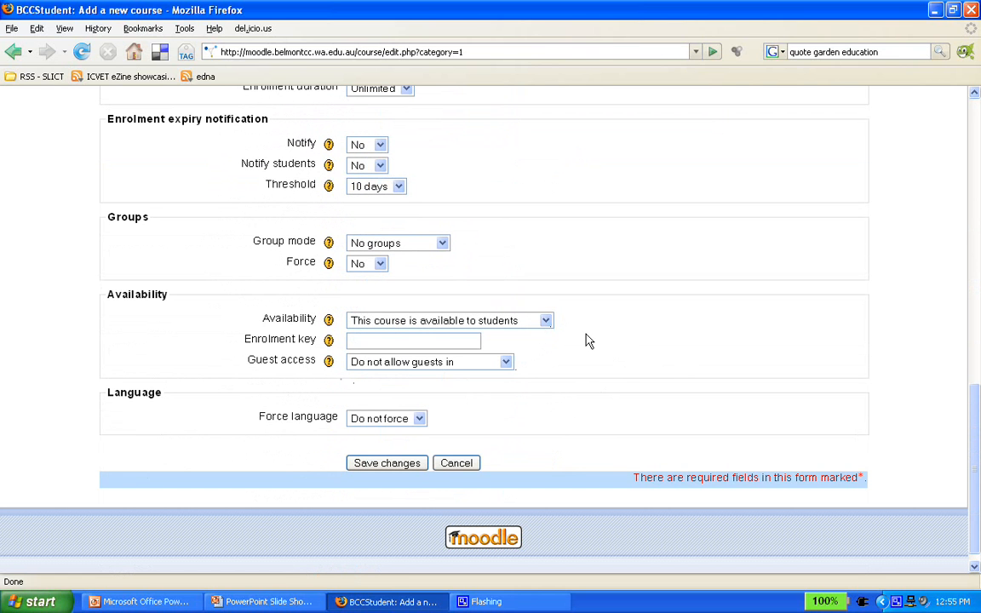
mouse_move(568, 338)
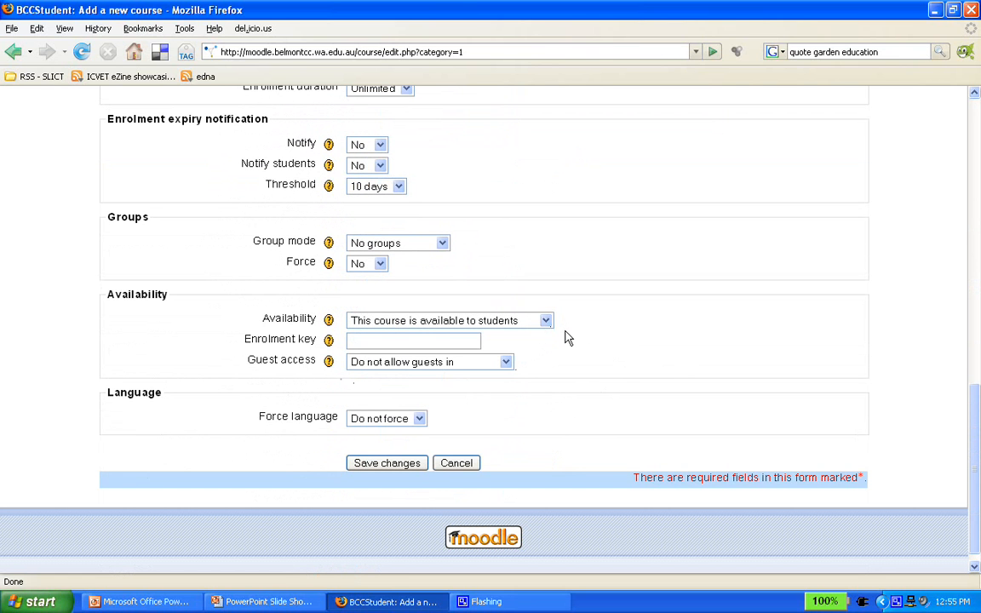
mouse_move(328, 320)
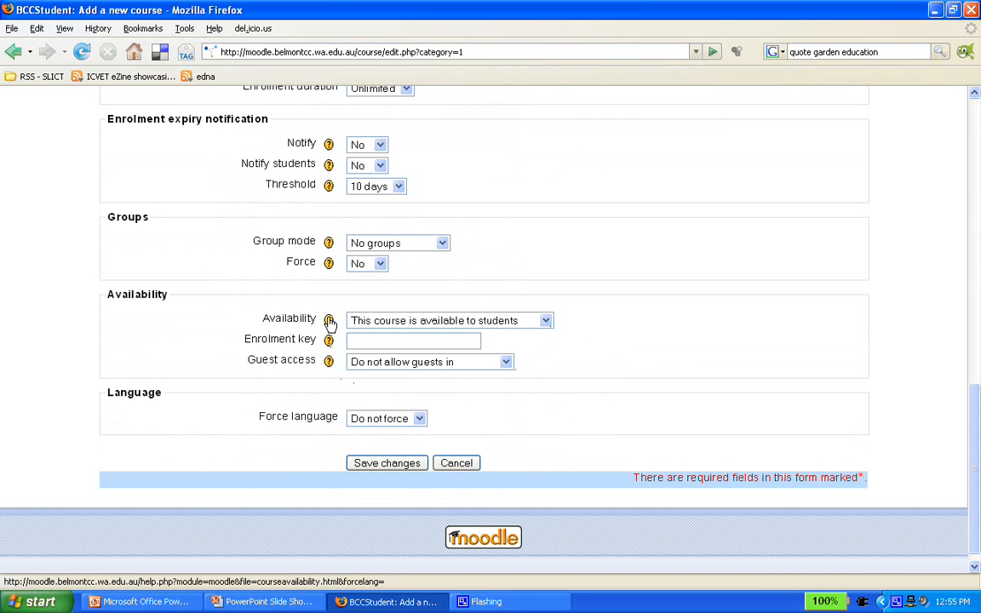
mouse_move(551, 351)
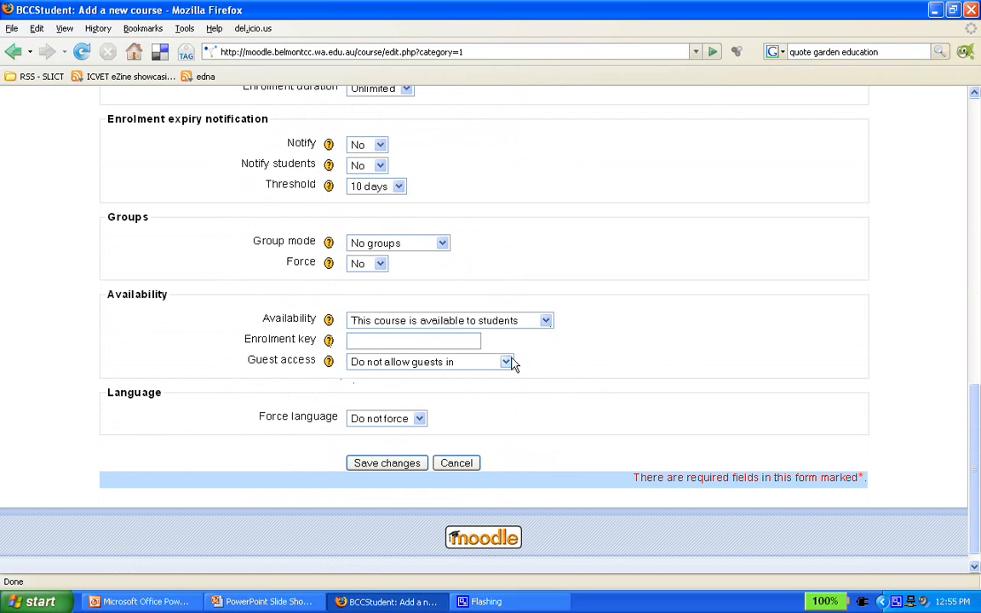
left_click(507, 362)
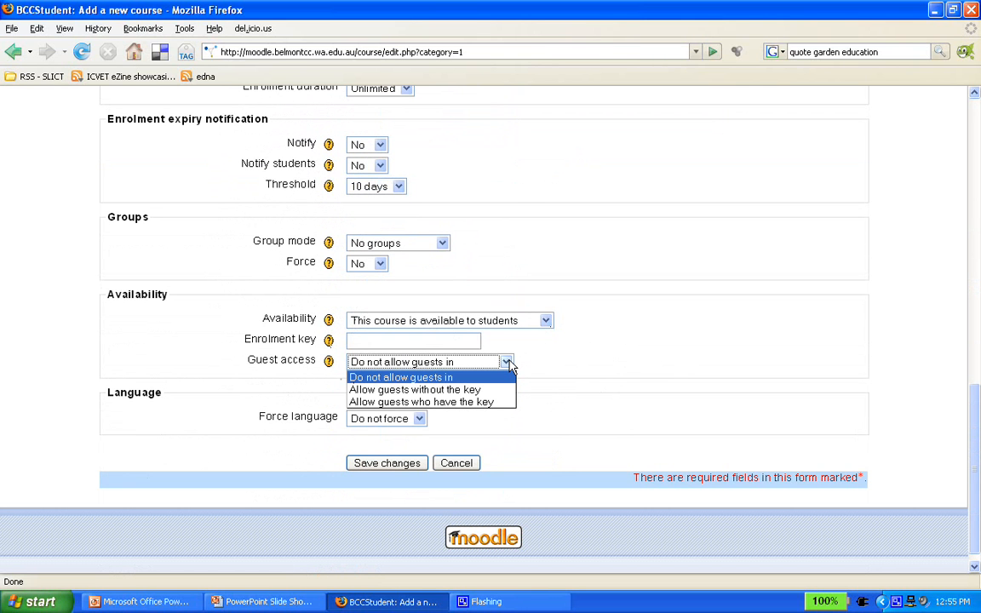
mouse_move(550, 381)
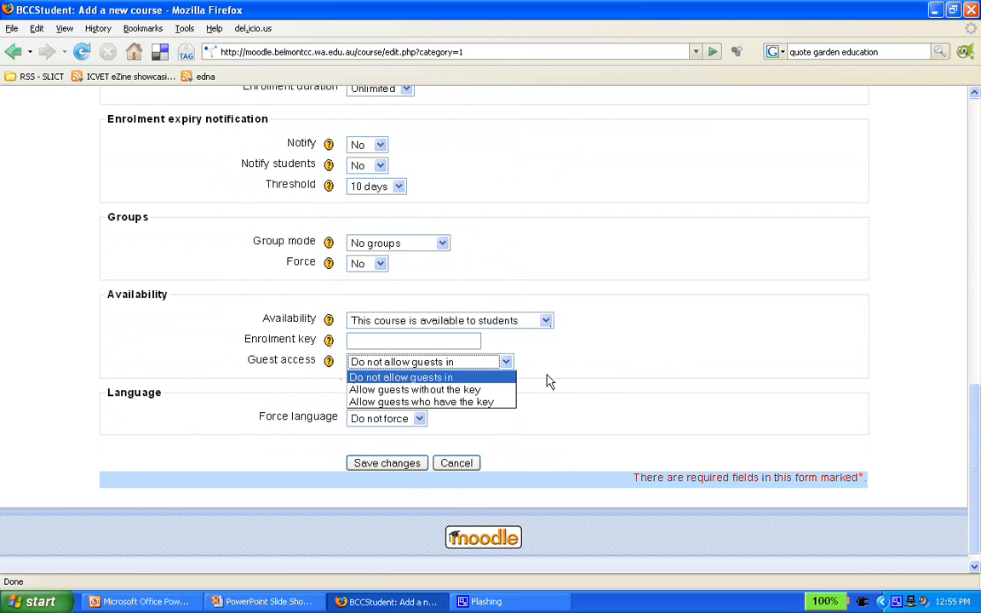
mouse_move(415, 389)
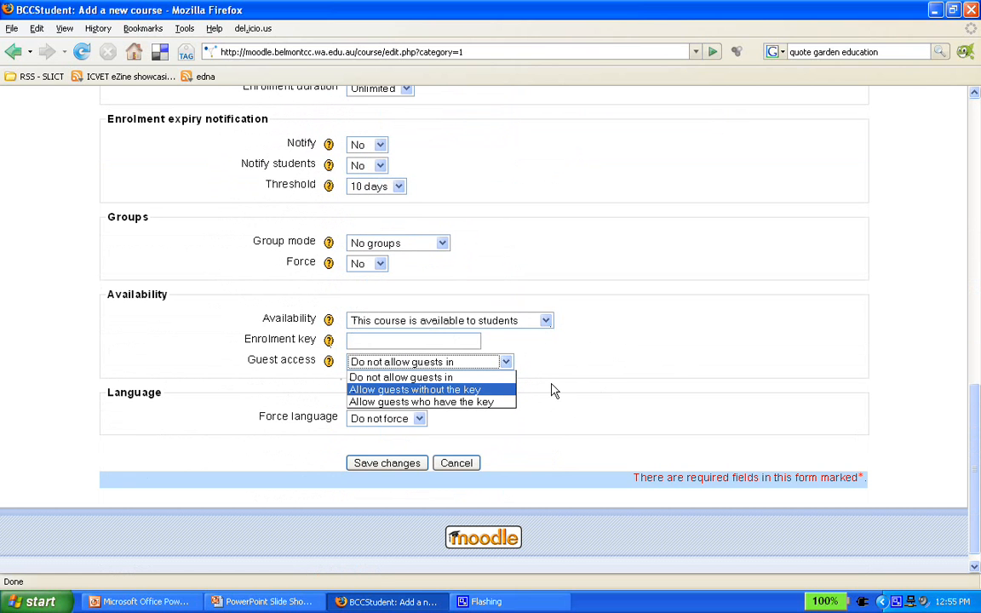
left_click(400, 378)
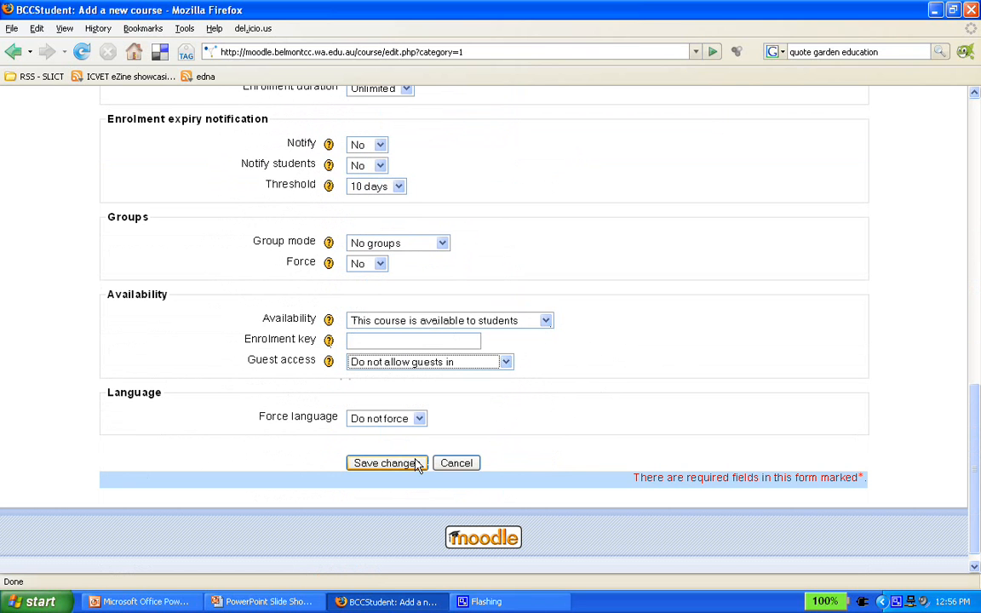
Save the course settings to reach the Assign roles page.
left_click(384, 462)
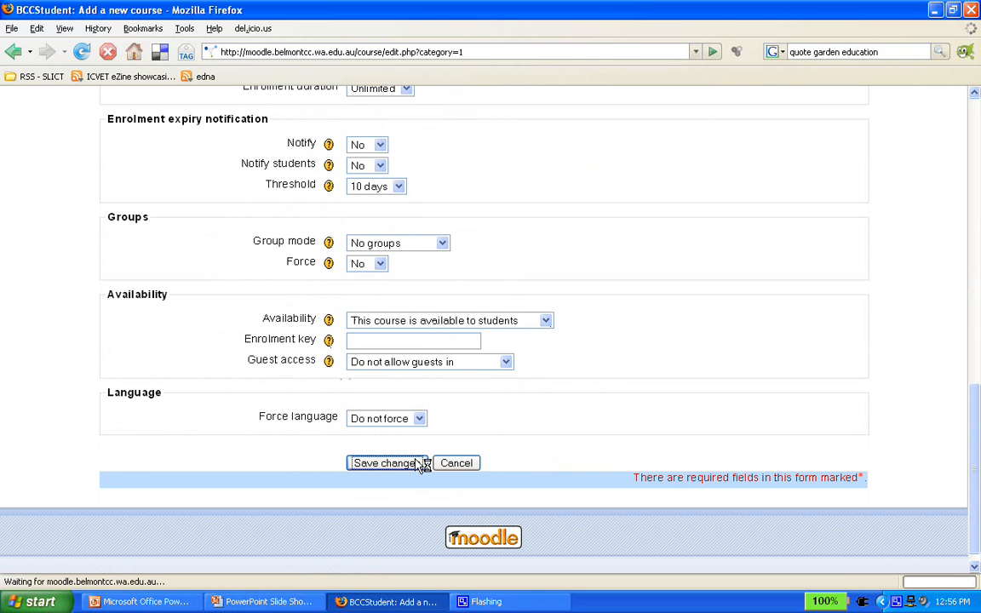
left_click(384, 463)
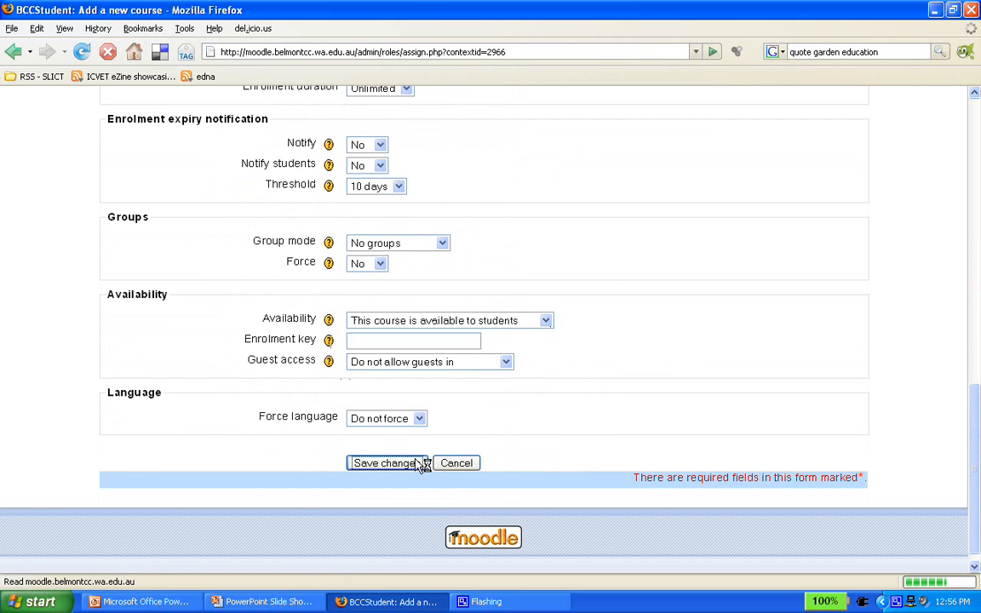
left_click(385, 462)
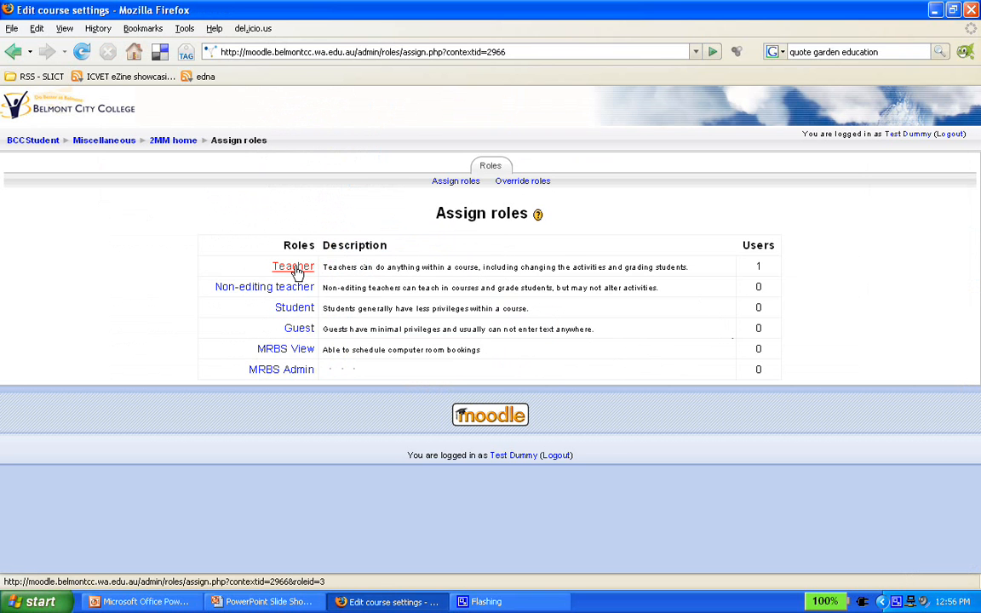
Search for Tomaz Lasic and assign him the Student role.
left_click(293, 267)
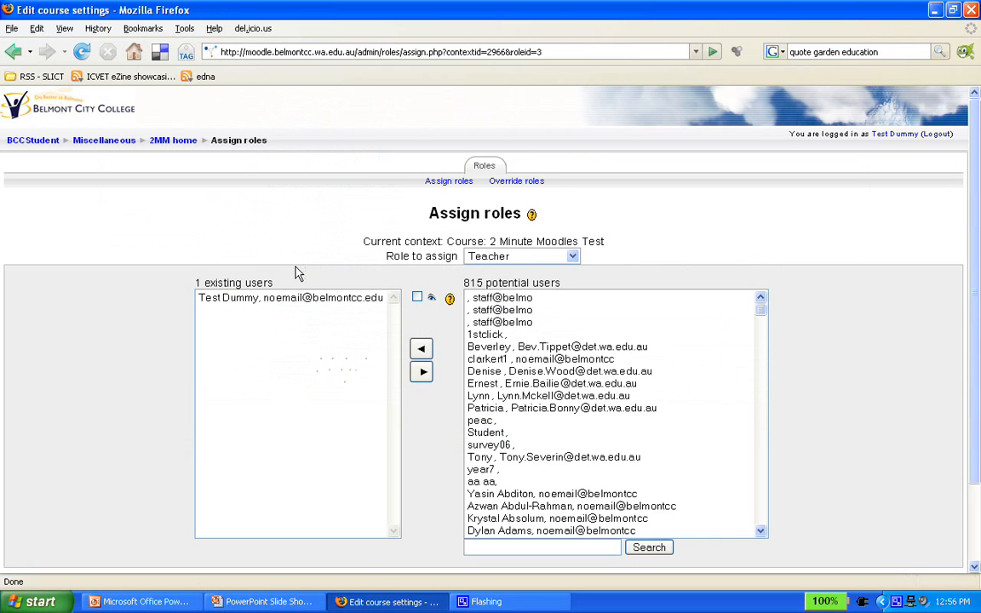
left_click(290, 297)
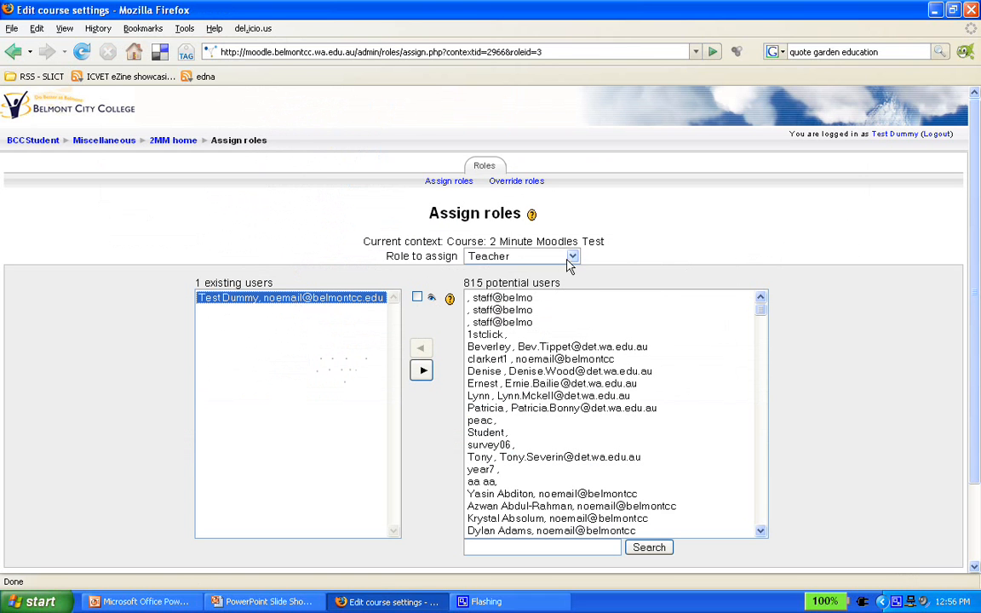
left_click(571, 256)
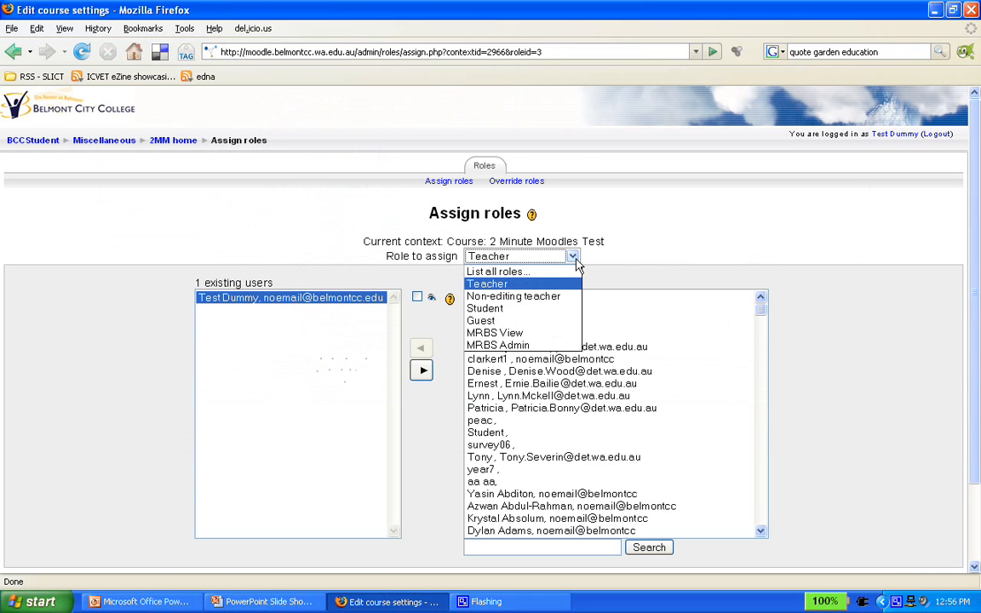
left_click(484, 307)
type("tomaz")
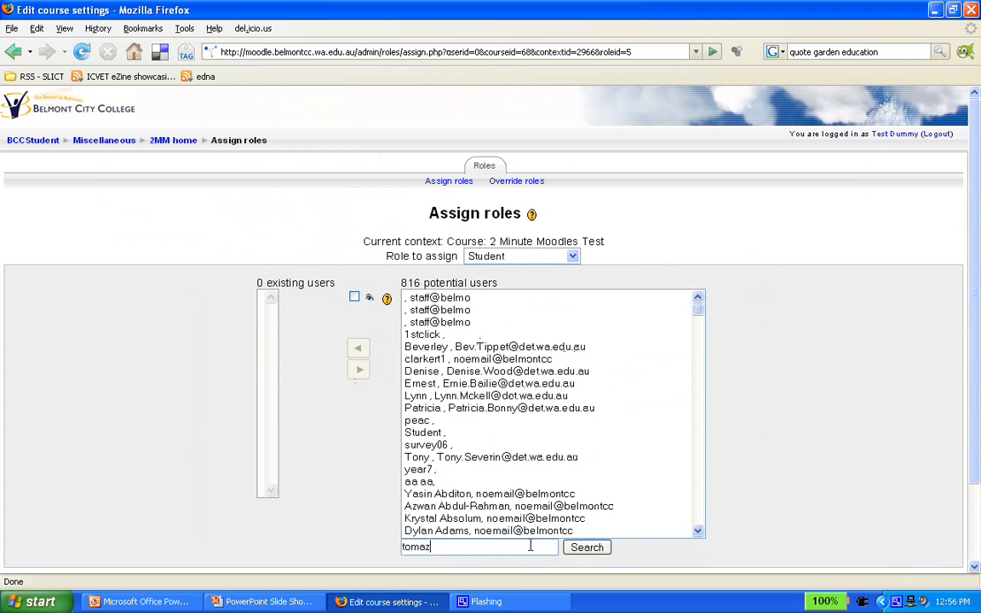
left_click(586, 547)
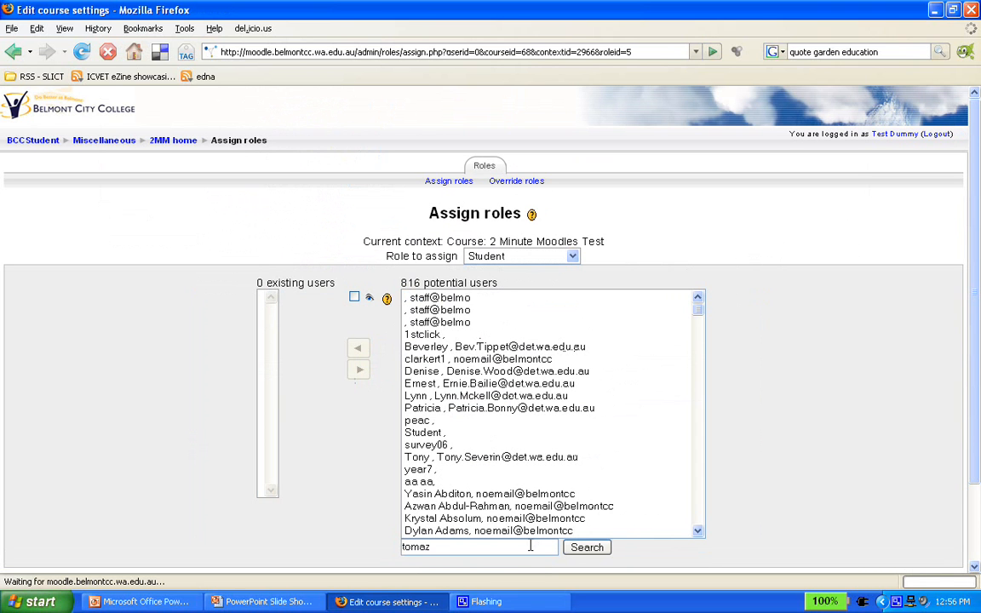
left_click(587, 546)
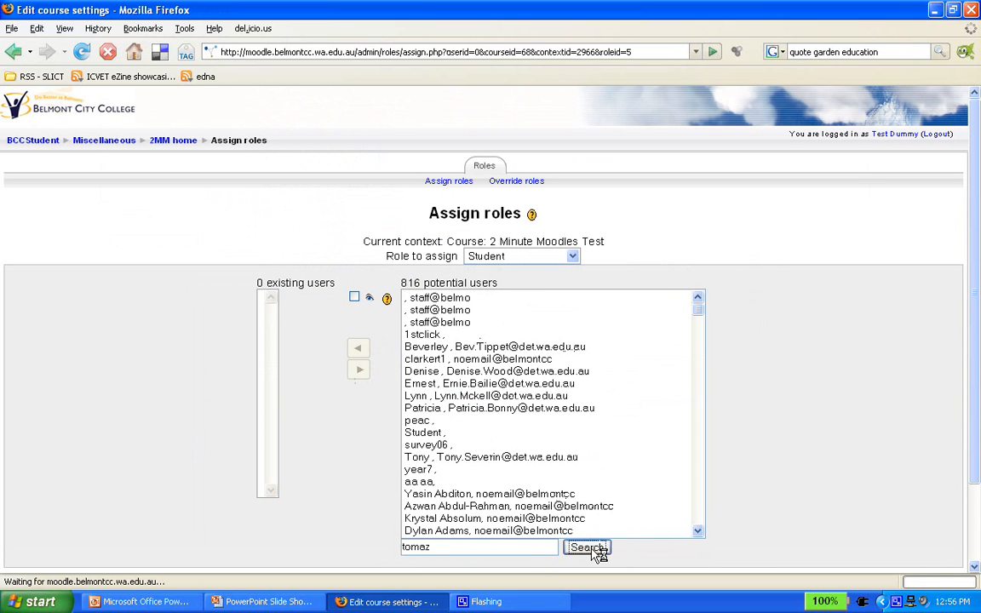
left_click(587, 547)
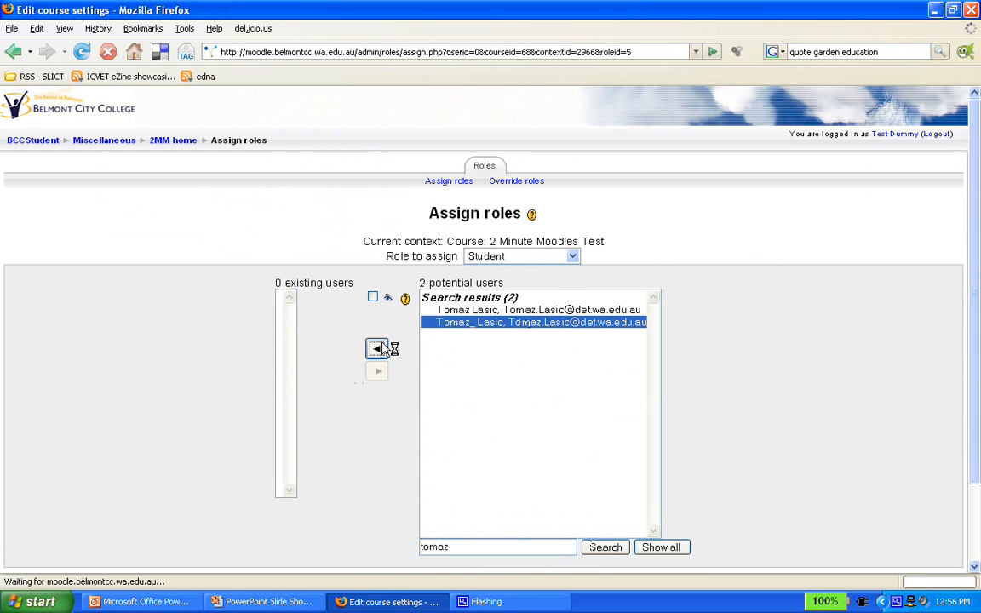
left_click(377, 349)
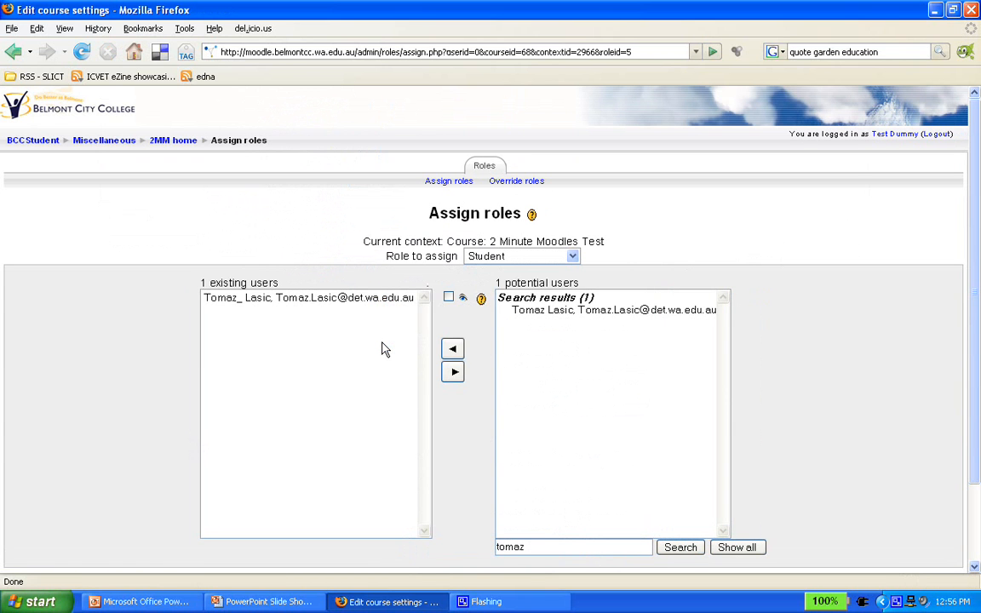
mouse_move(624, 330)
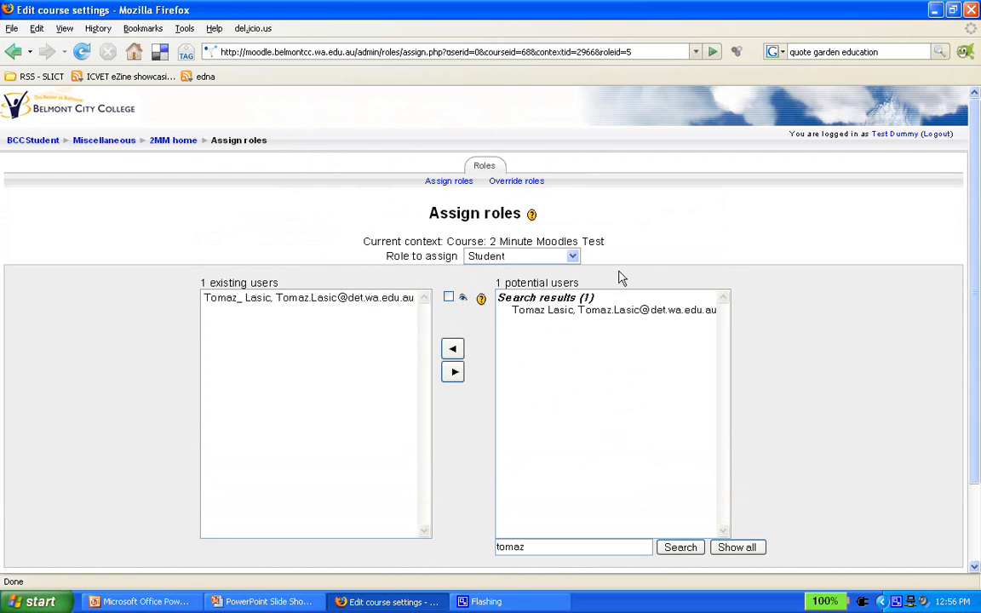
mouse_move(112, 121)
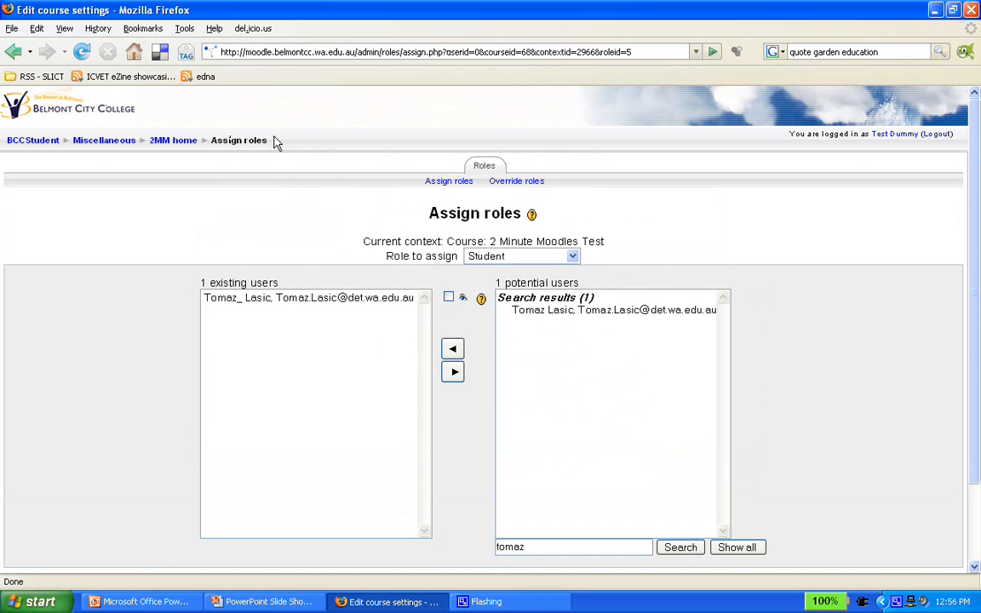
mouse_move(176, 140)
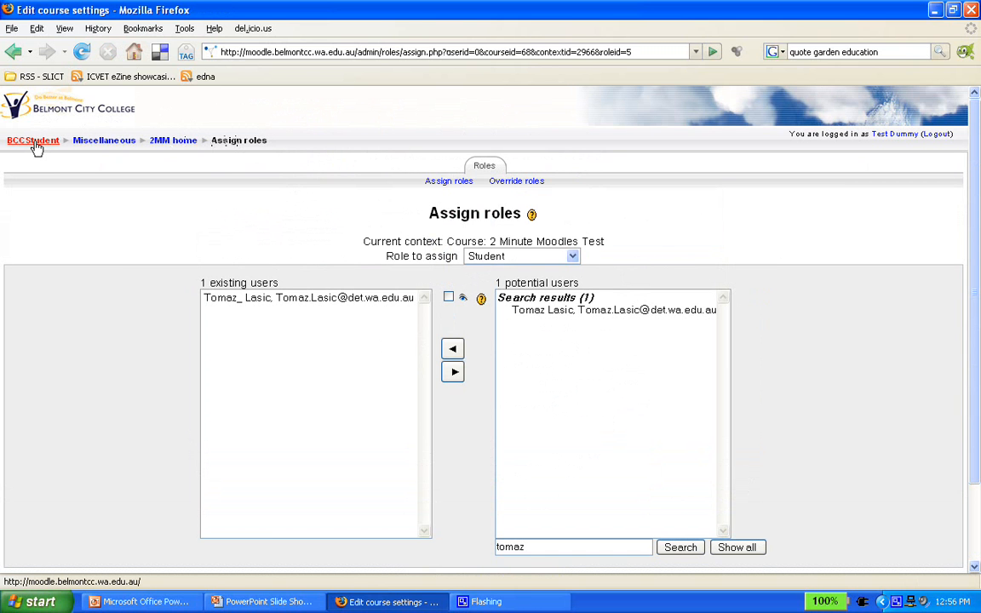
mouse_move(104, 140)
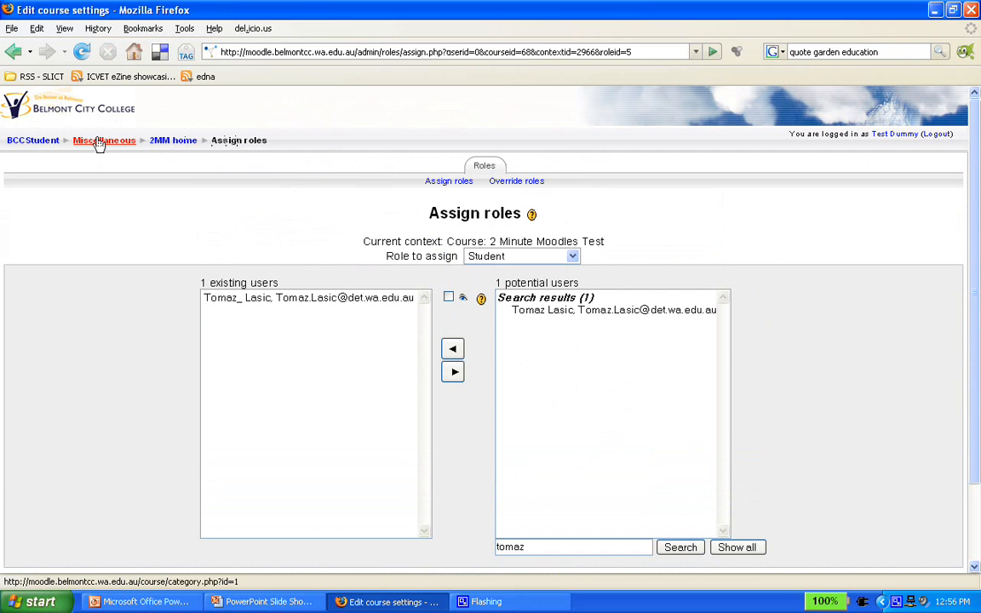
mouse_move(173, 141)
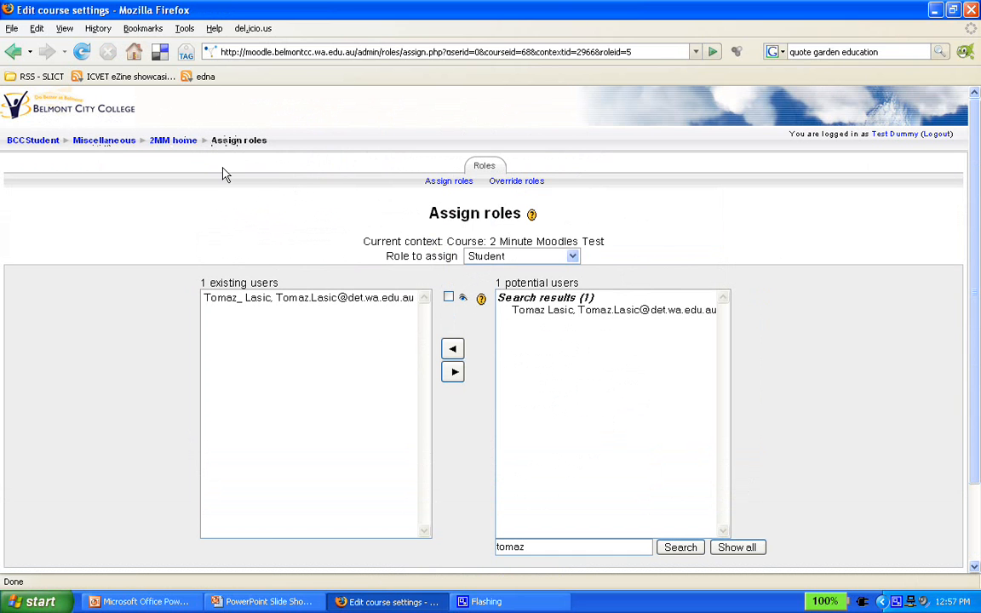
Follow the 2MM home breadcrumb link back to the course page.
left_click(173, 141)
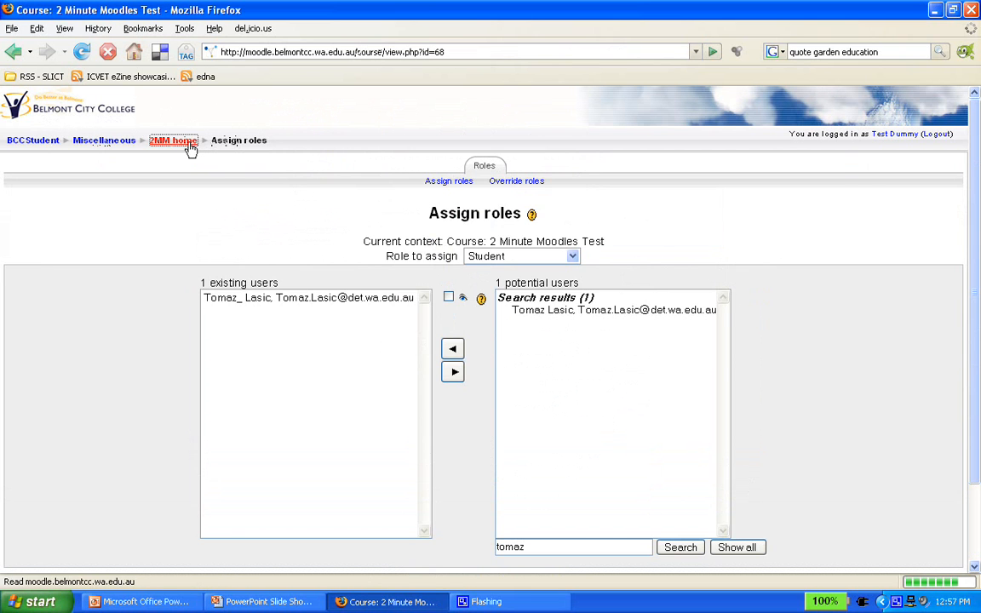
Open Settings from the course page's Administration block.
left_click(173, 141)
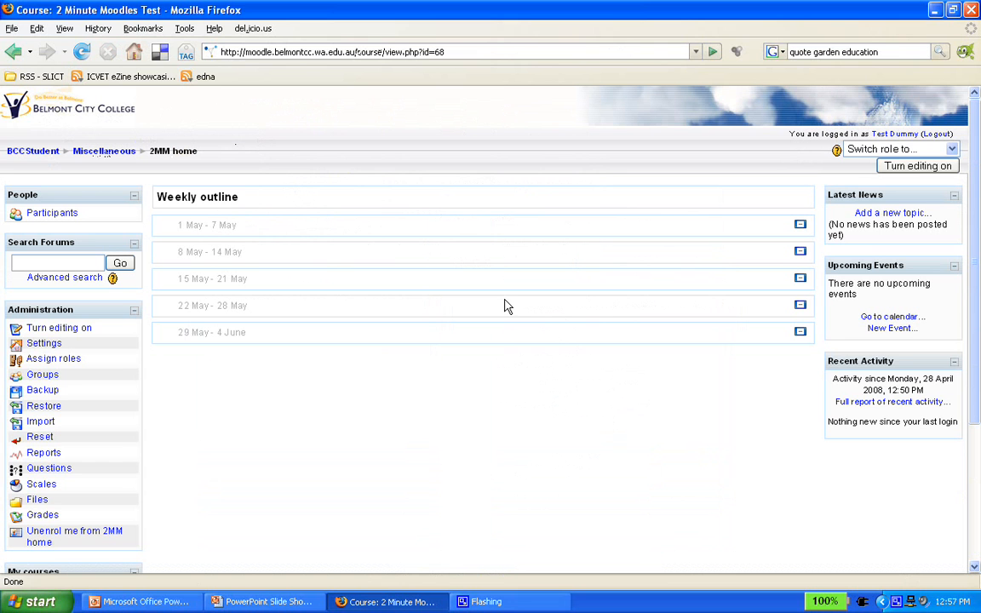
mouse_move(258, 197)
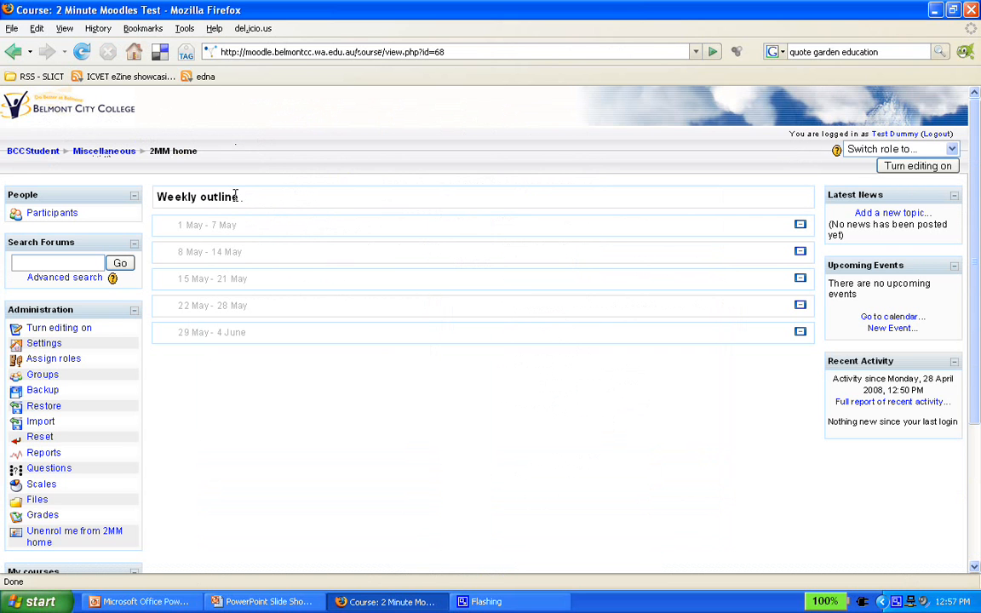
mouse_move(44, 343)
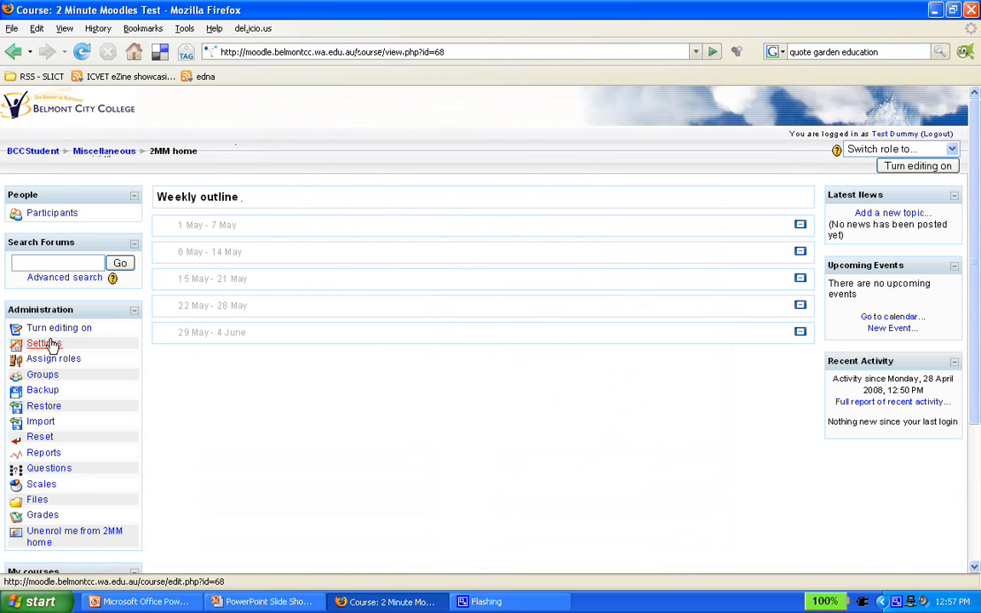
left_click(38, 343)
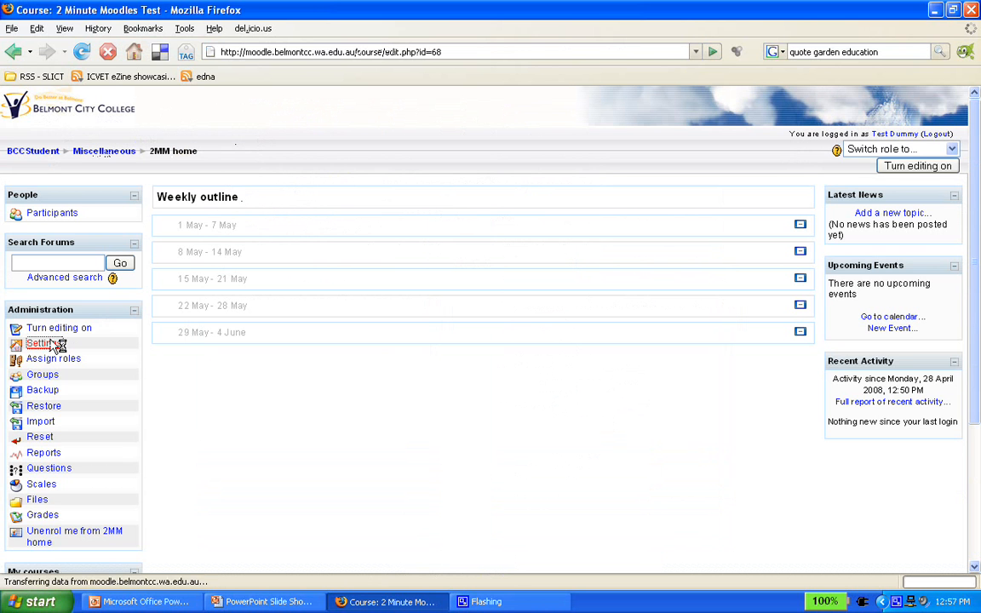
Change the 2 Minute Moodles Test course format from Weekly to Topics format and save.
left_click(40, 343)
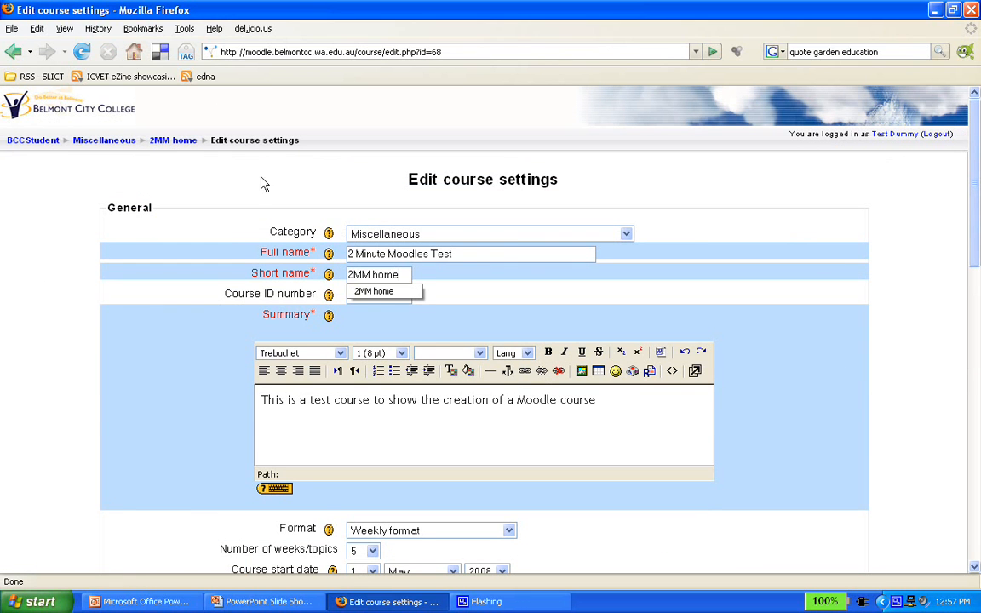
left_click(379, 295)
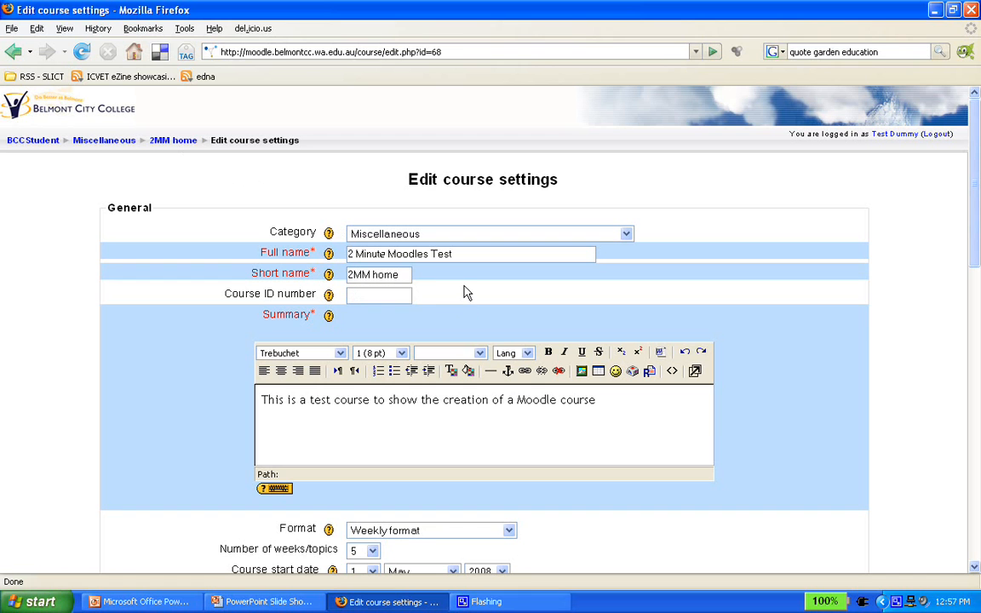
mouse_move(335, 139)
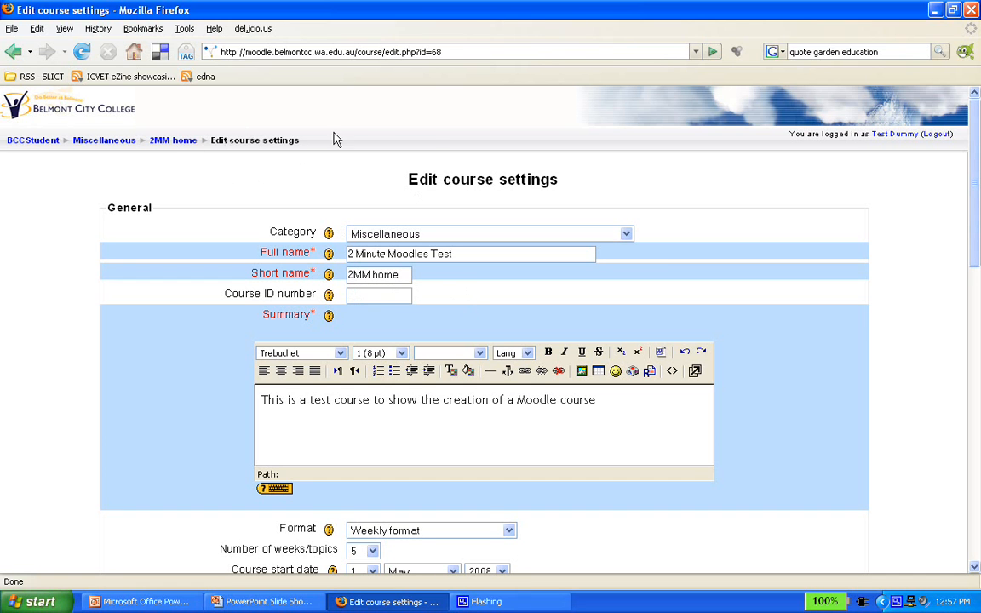
mouse_move(187, 121)
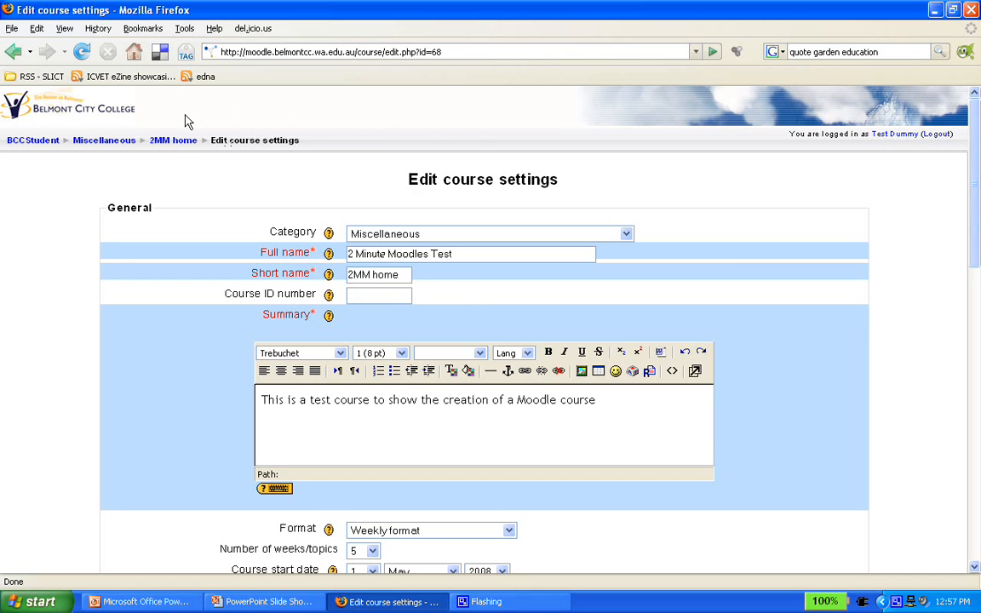
scroll("down", 3)
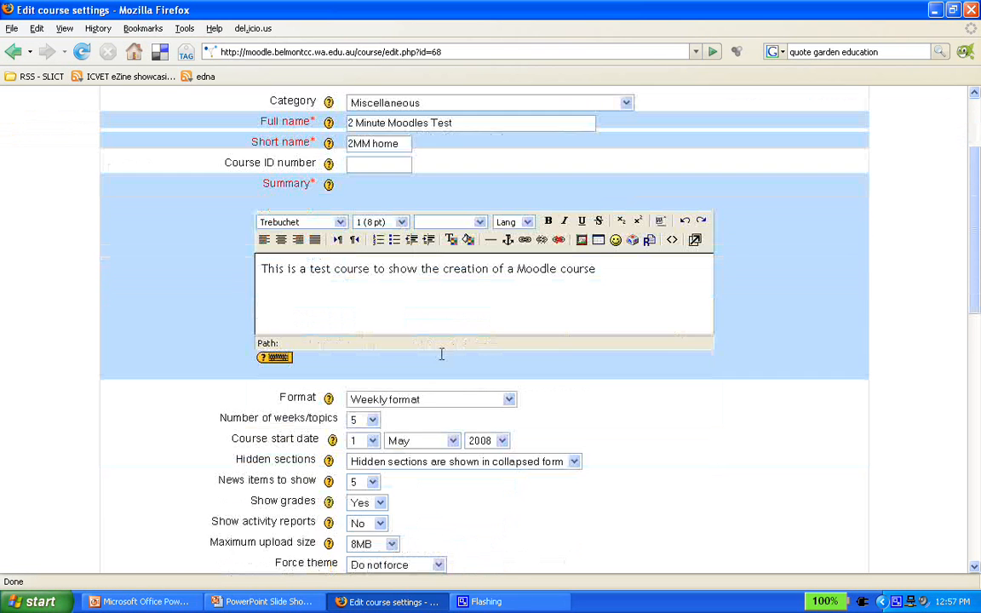
left_click(509, 311)
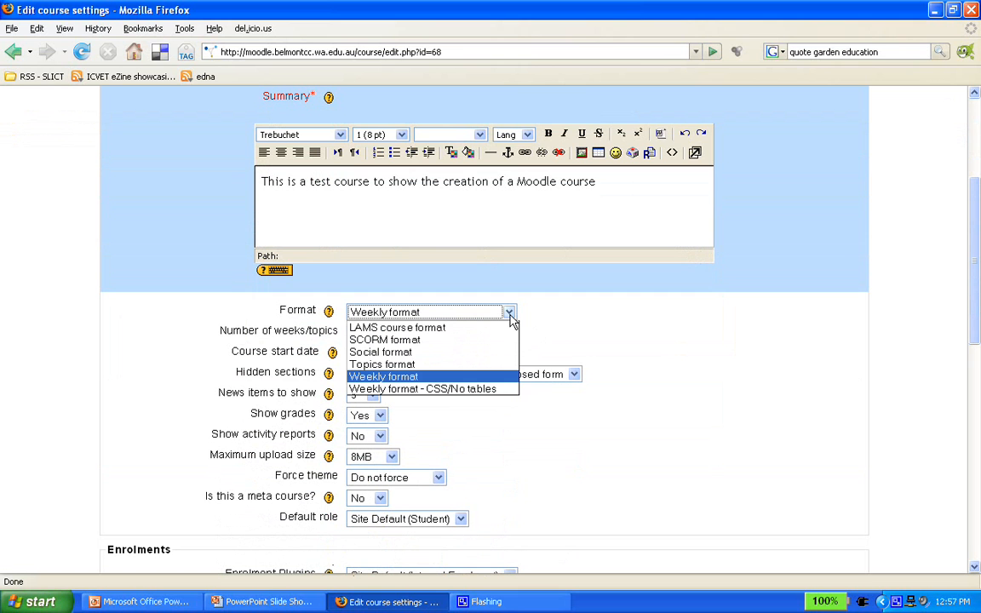
mouse_move(397, 328)
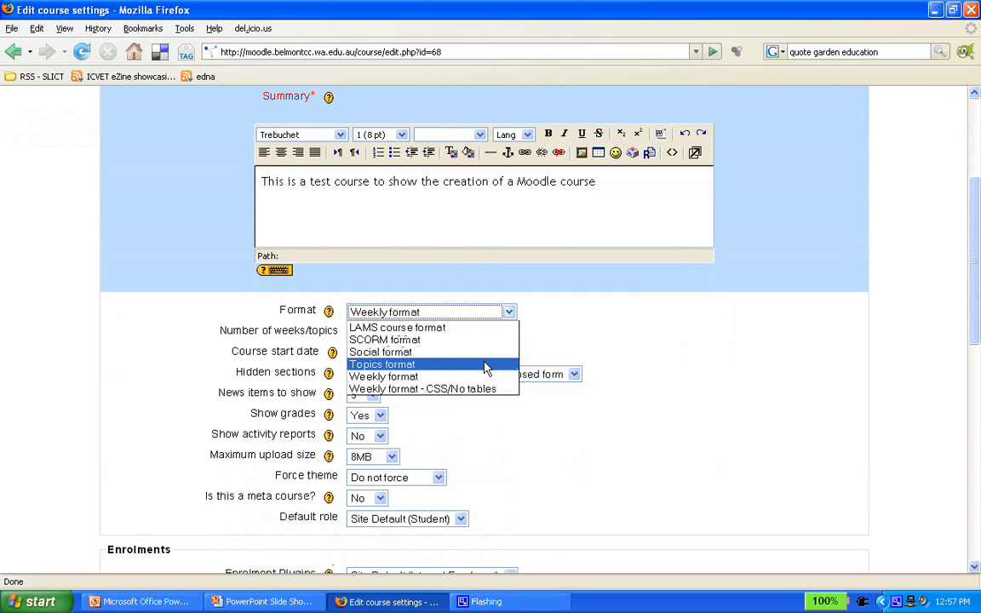
left_click(381, 364)
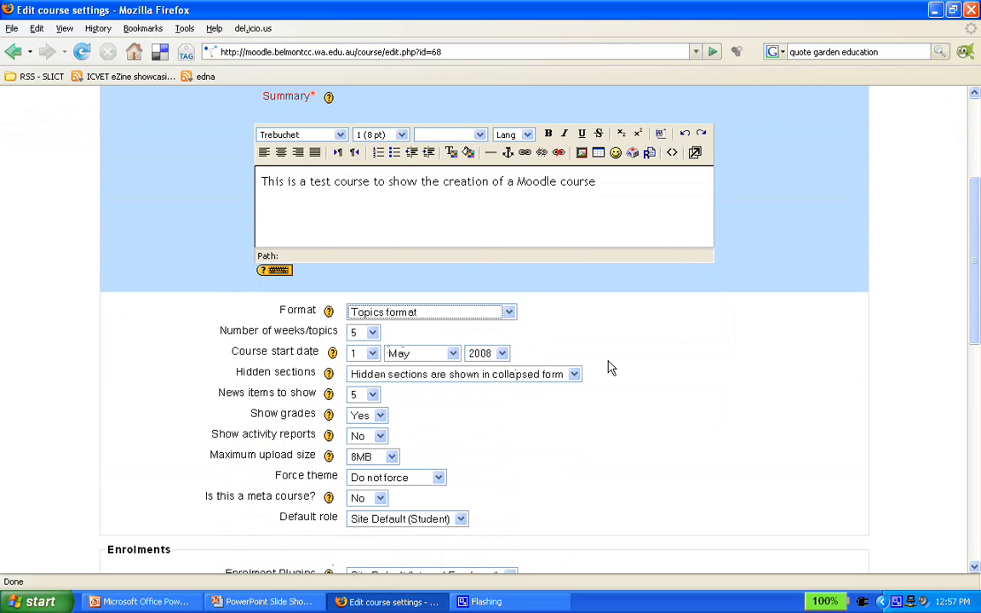
scroll("down", 3)
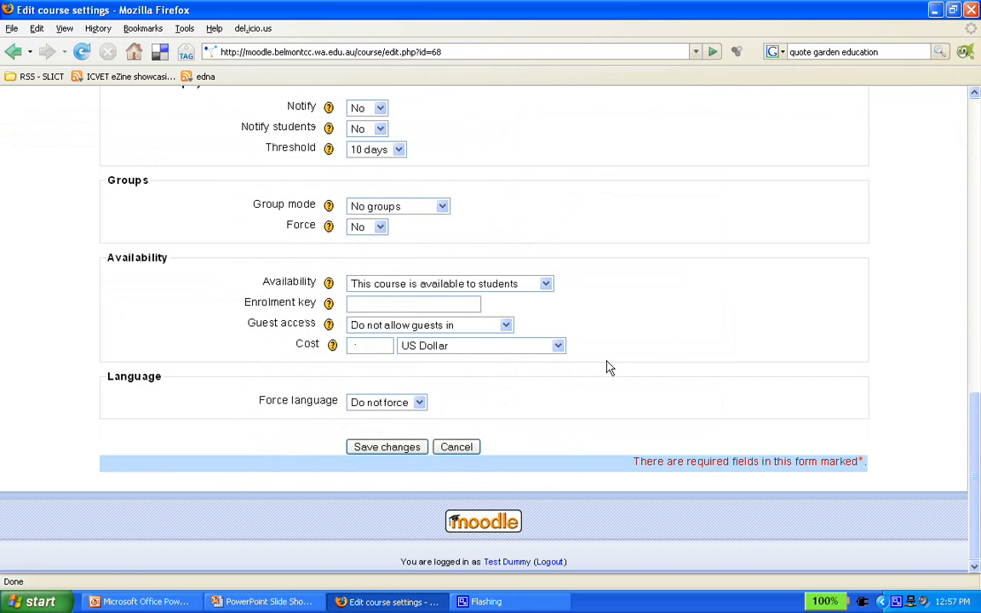
left_click(387, 448)
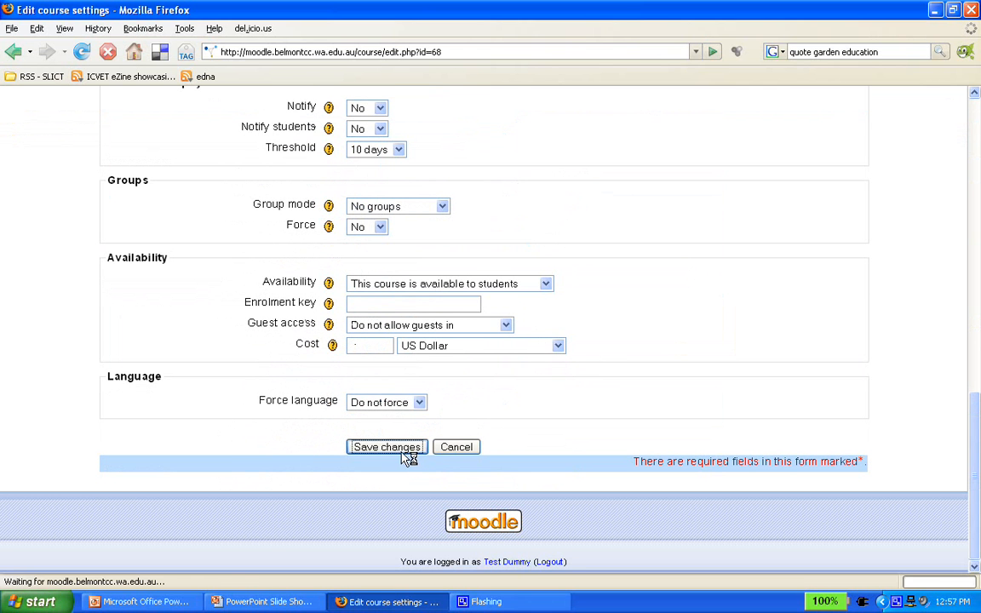
left_click(386, 447)
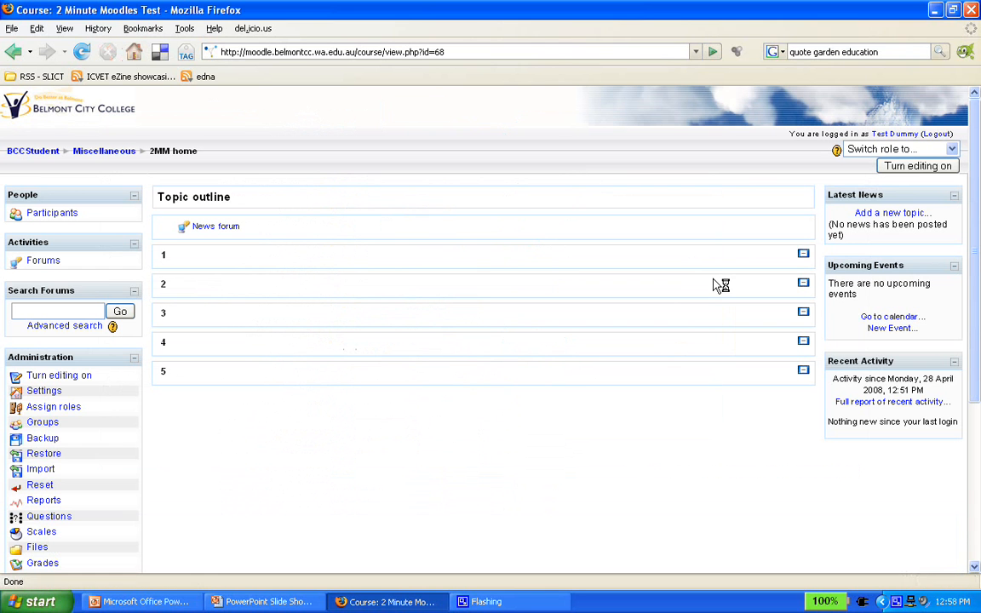
mouse_move(475, 256)
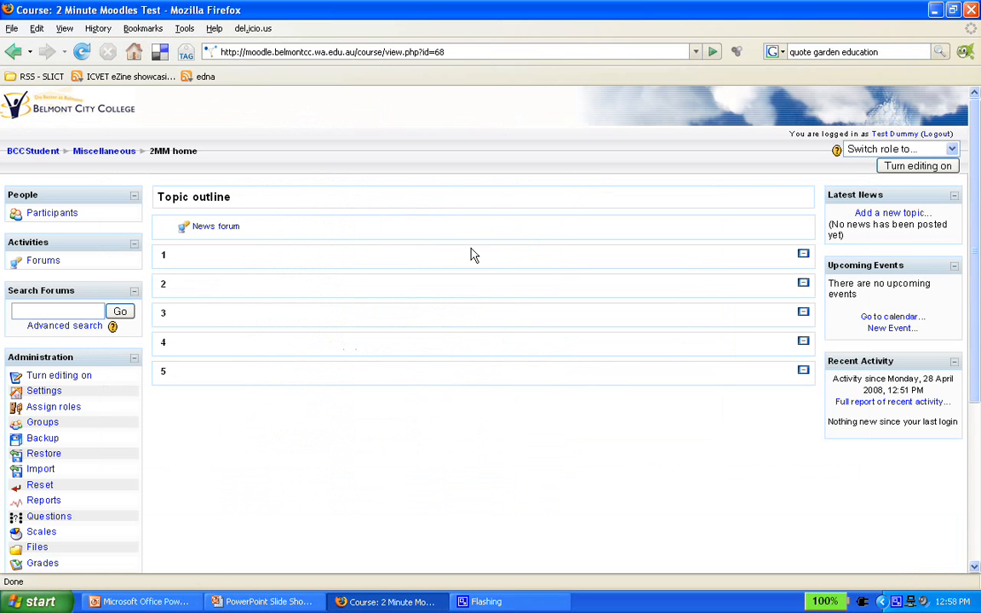
mouse_move(211, 197)
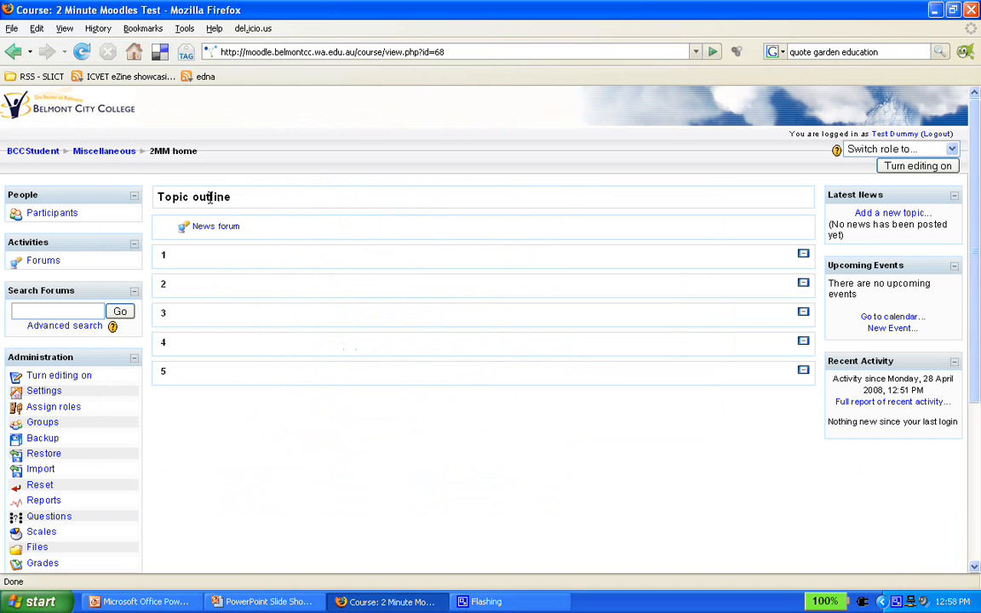
mouse_move(170, 262)
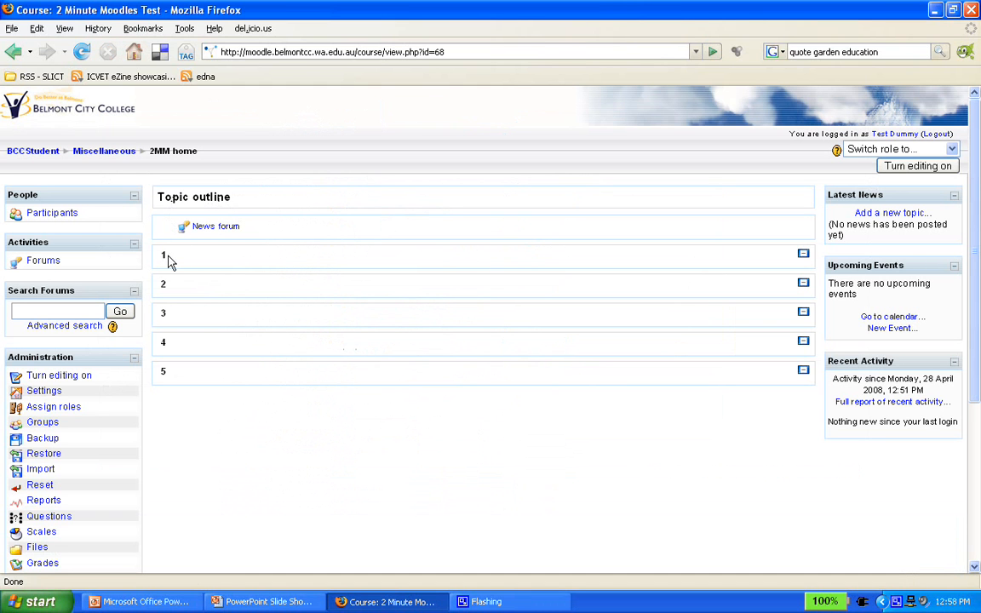
mouse_move(334, 242)
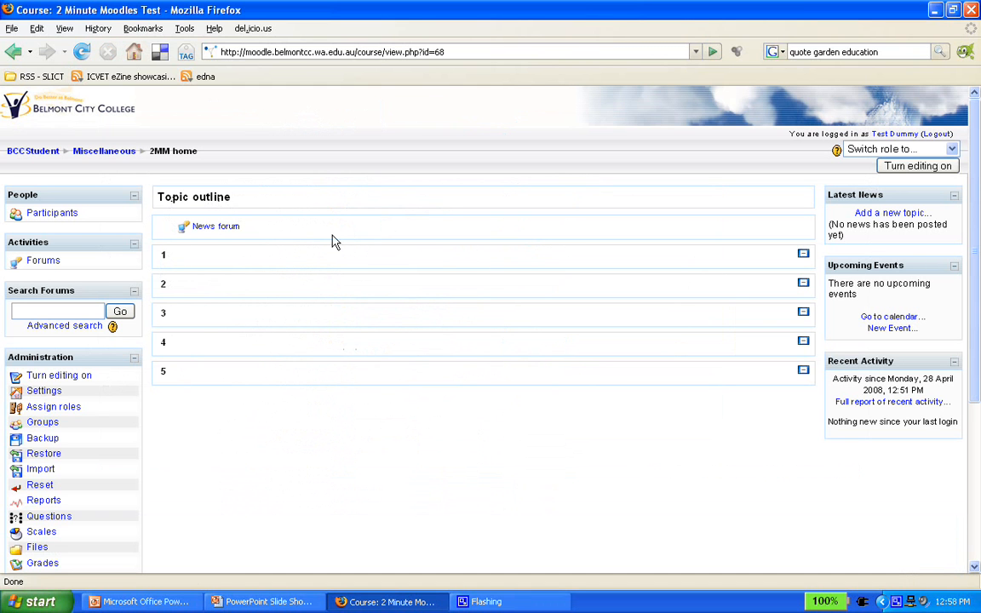
mouse_move(341, 247)
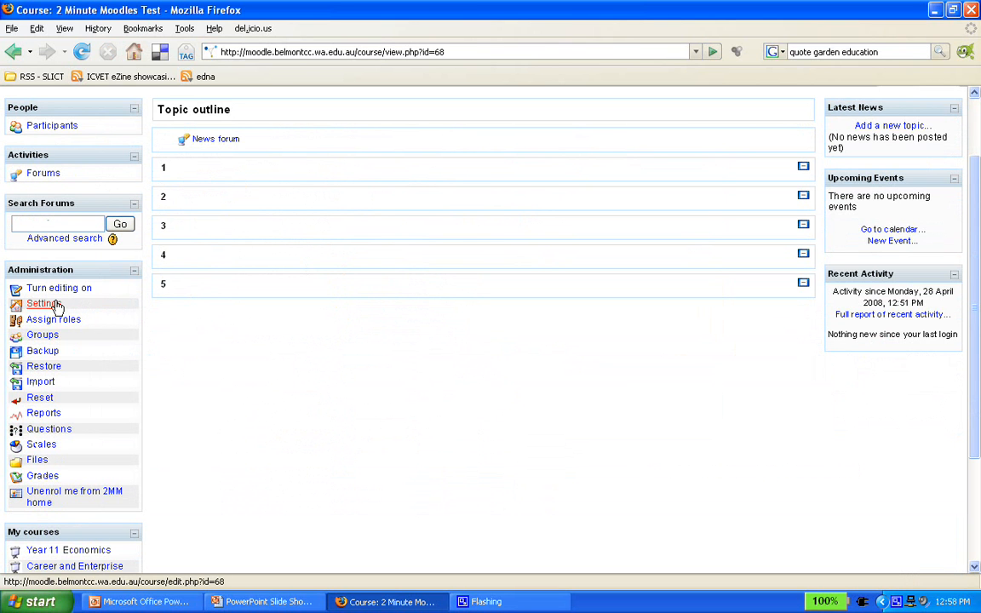
Set the course Format to Social format in course settings and save changes.
left_click(41, 303)
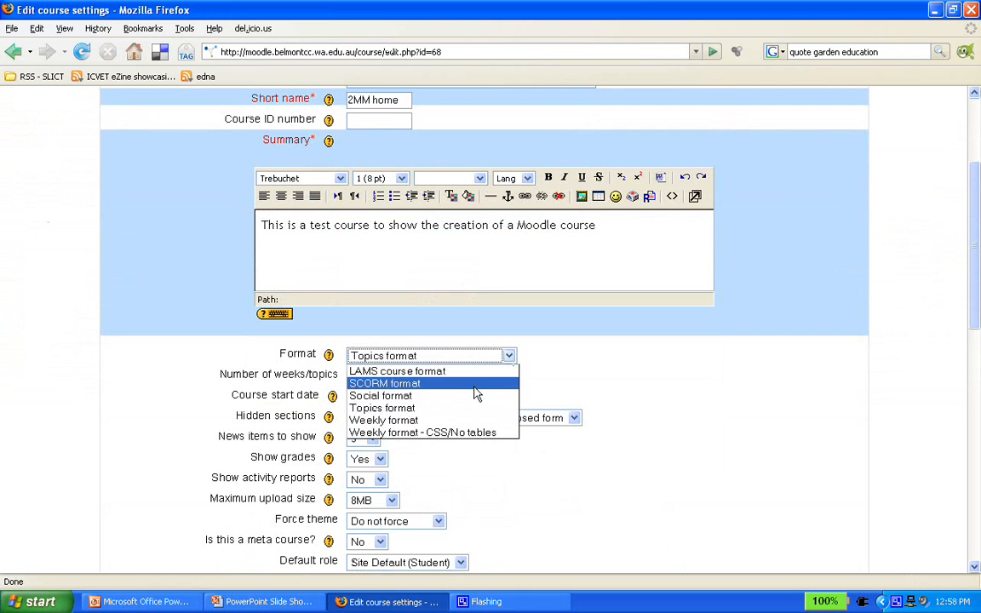
left_click(381, 396)
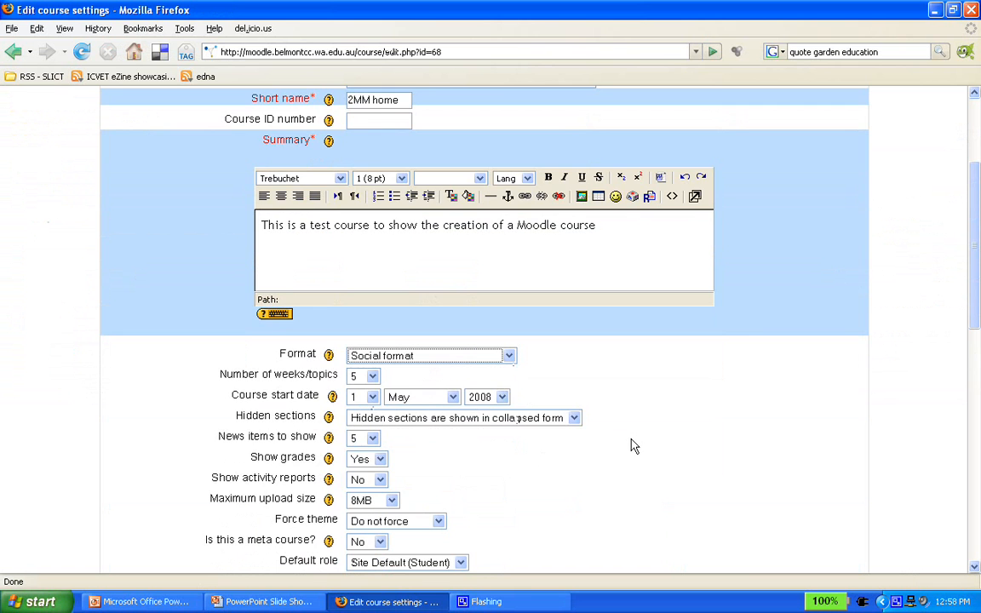
scroll("down", 3)
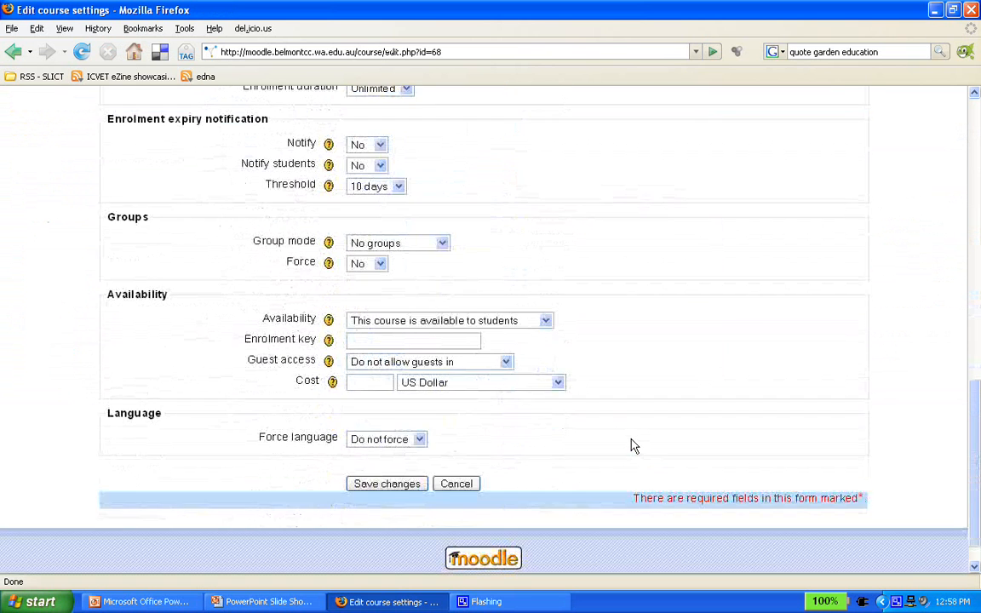
left_click(386, 483)
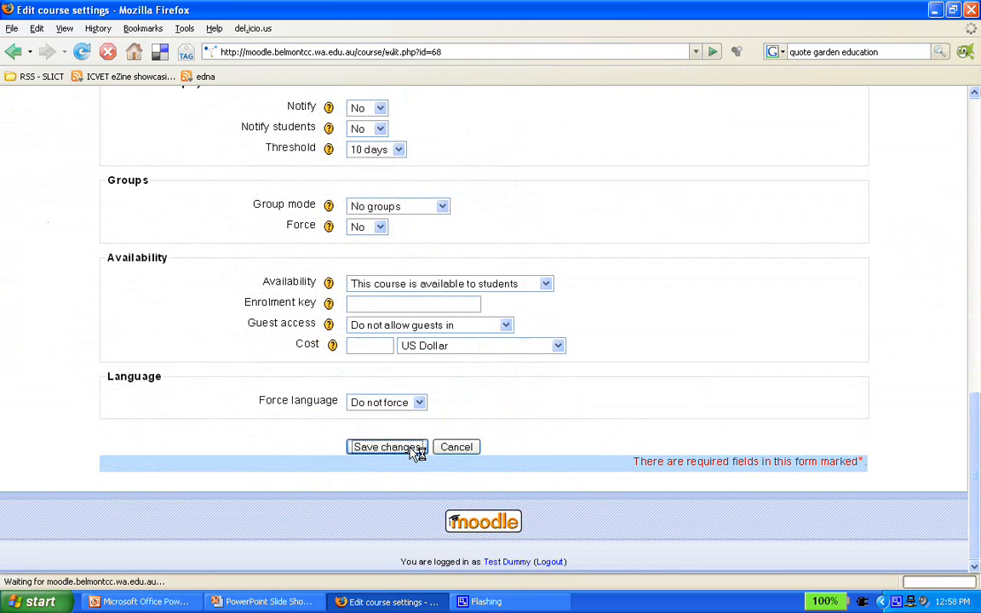
left_click(385, 447)
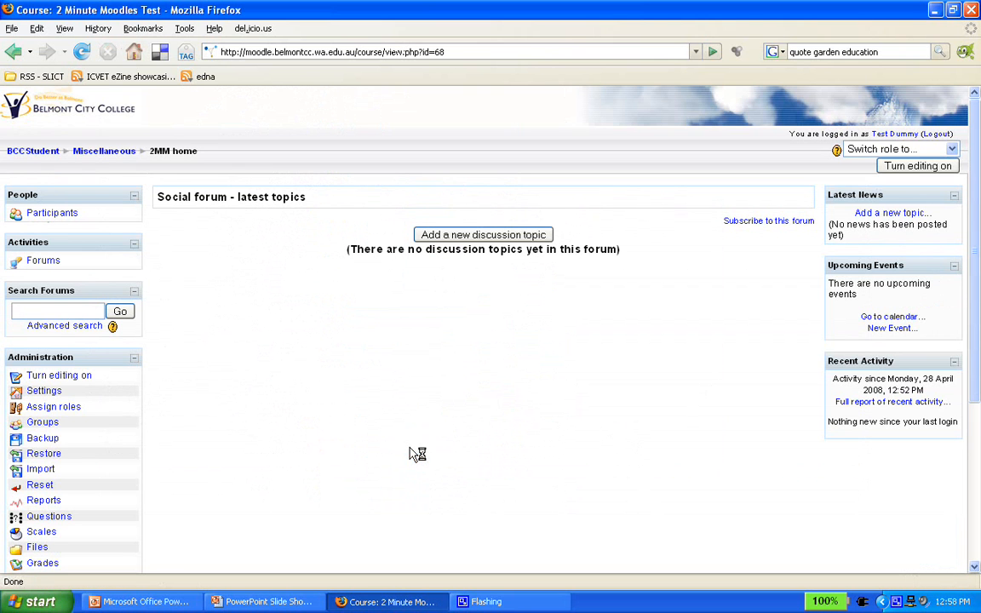
mouse_move(500, 316)
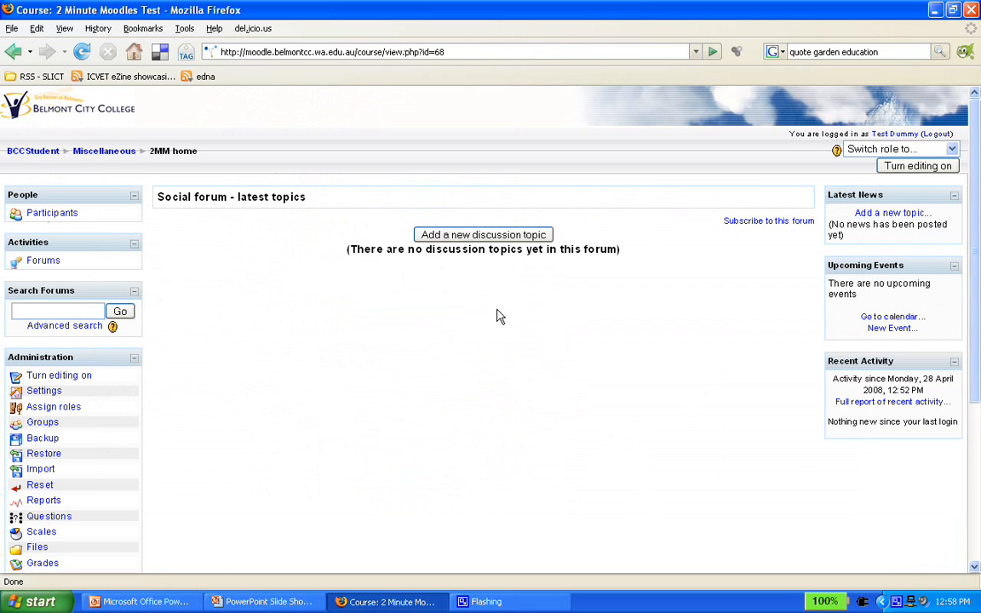
mouse_move(689, 316)
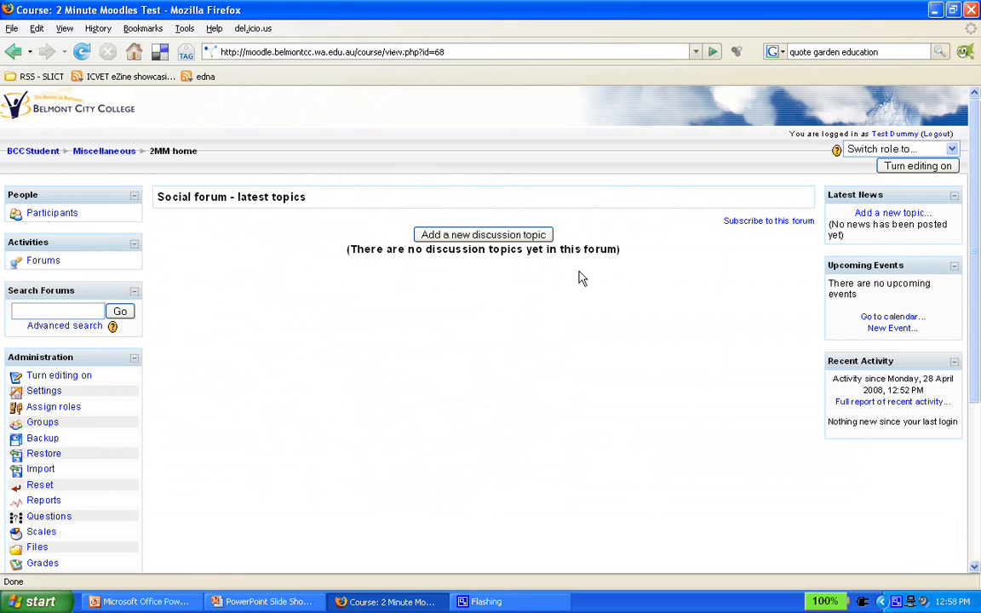
mouse_move(572, 224)
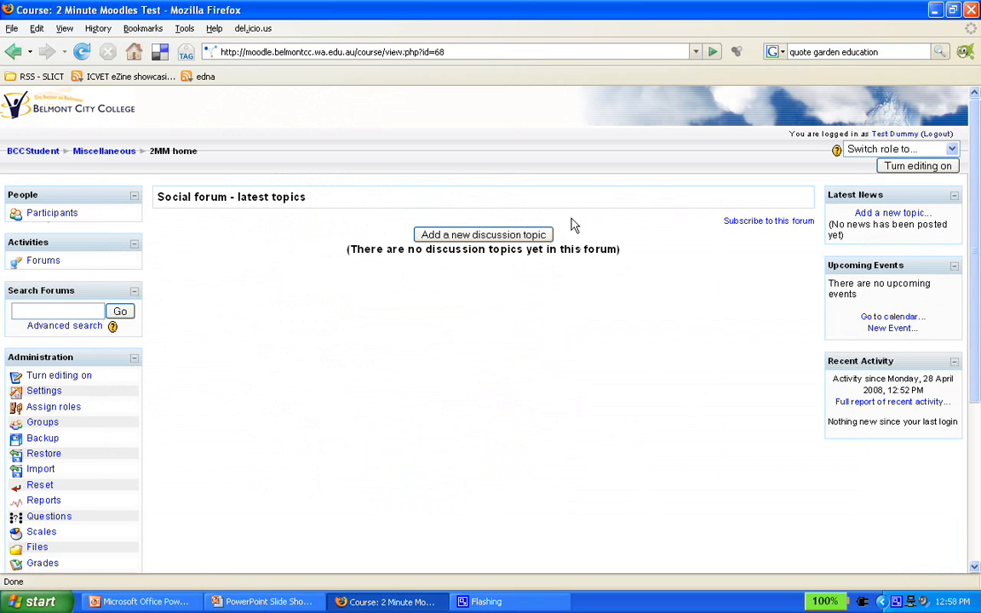
mouse_move(604, 429)
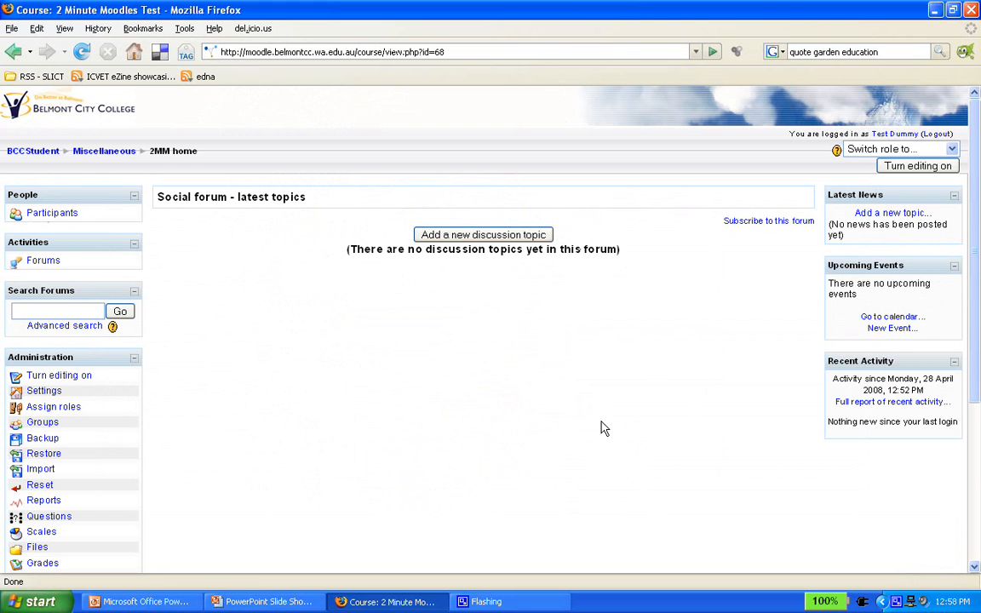
mouse_move(658, 390)
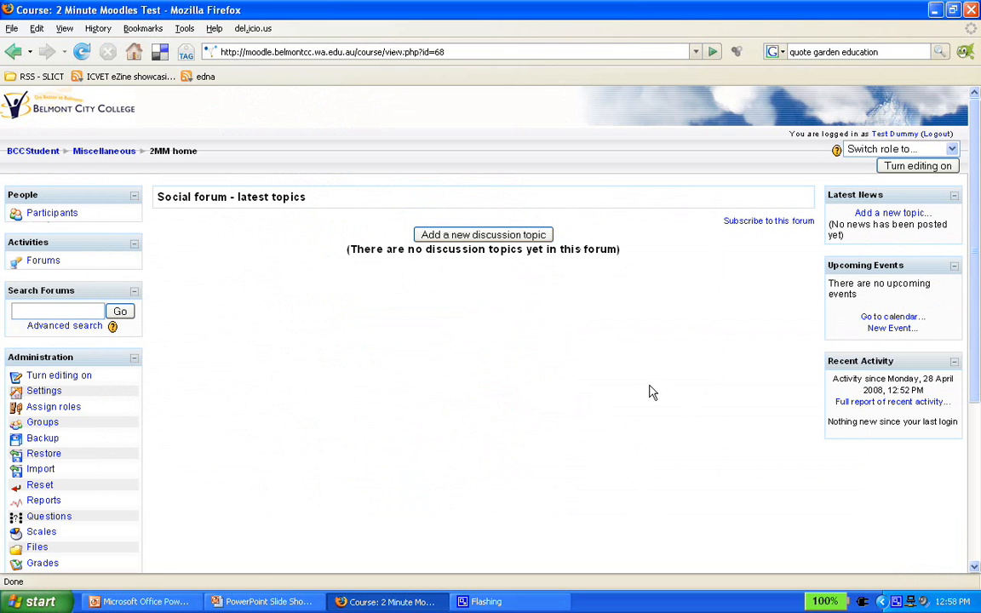
mouse_move(650, 393)
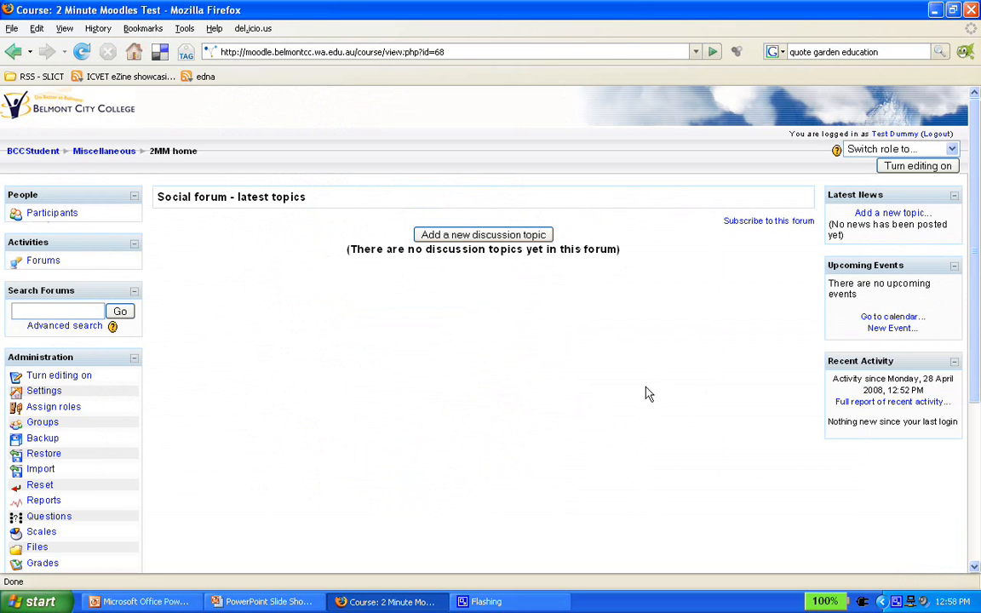